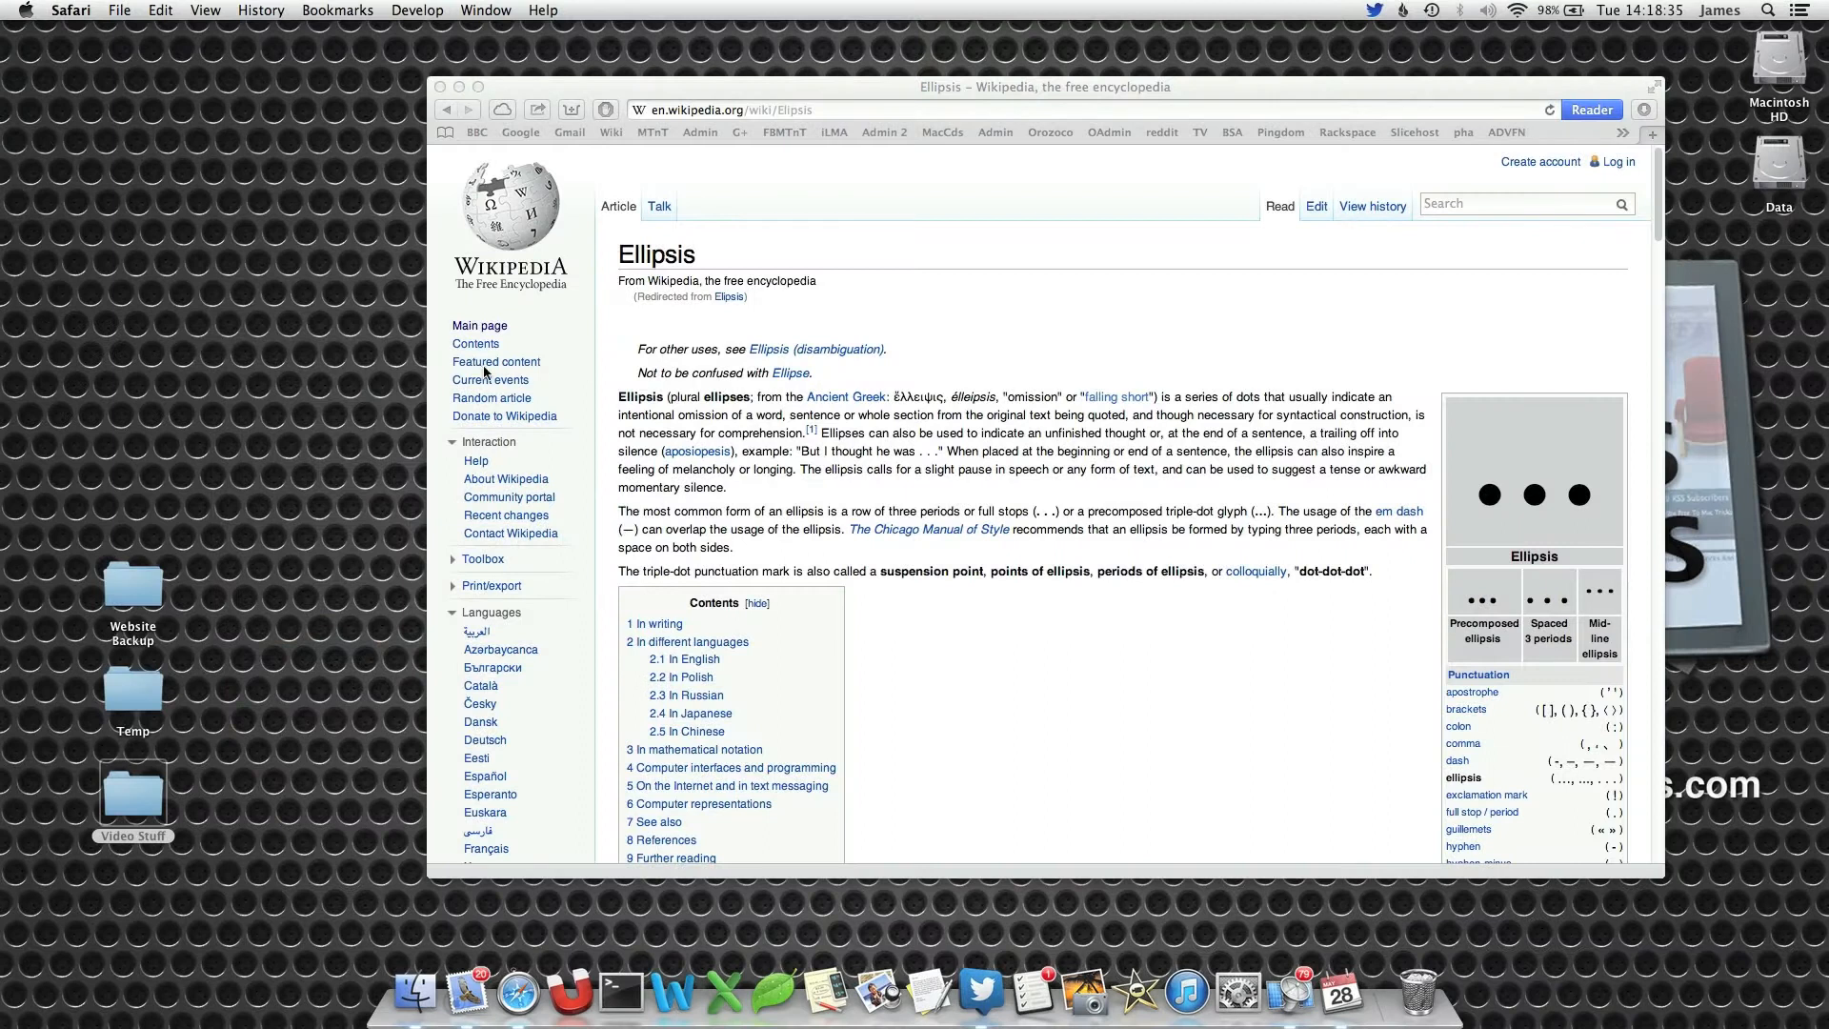
Step: Note the 'Private Browsing…' item in Safari's application menu, then hide Safari
click(71, 10)
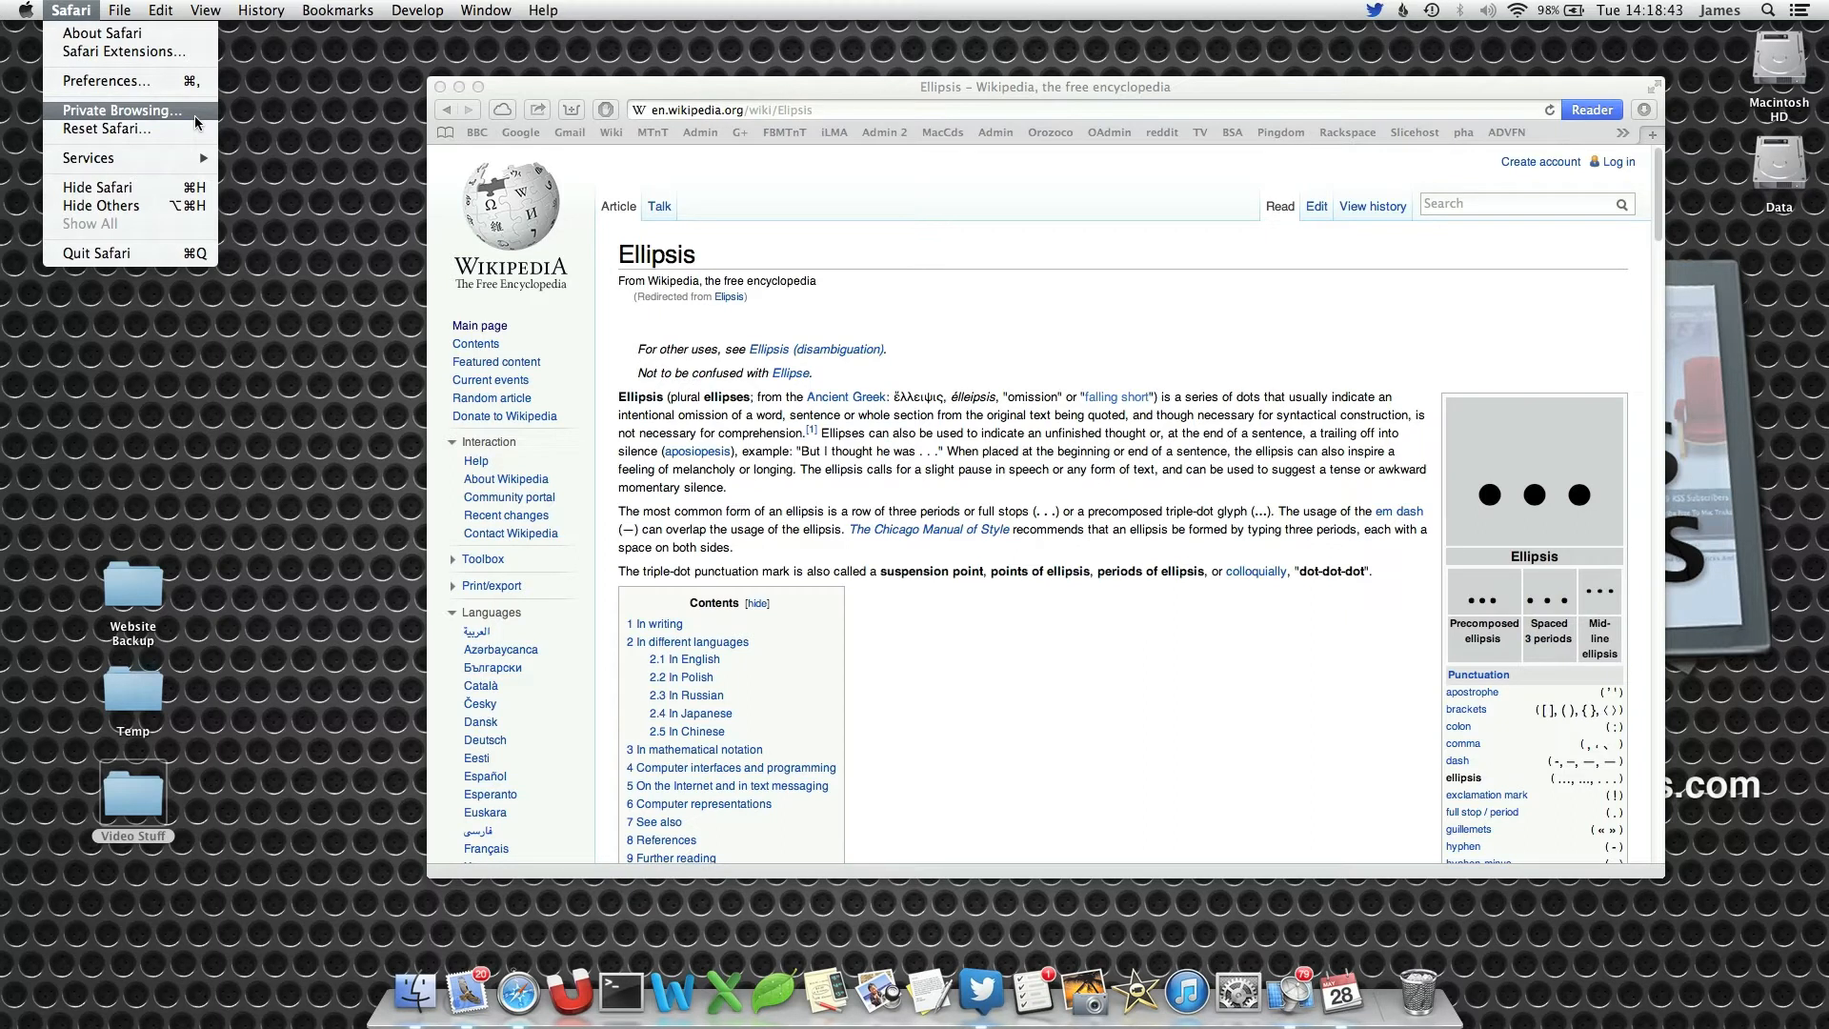
mouse_move(161, 117)
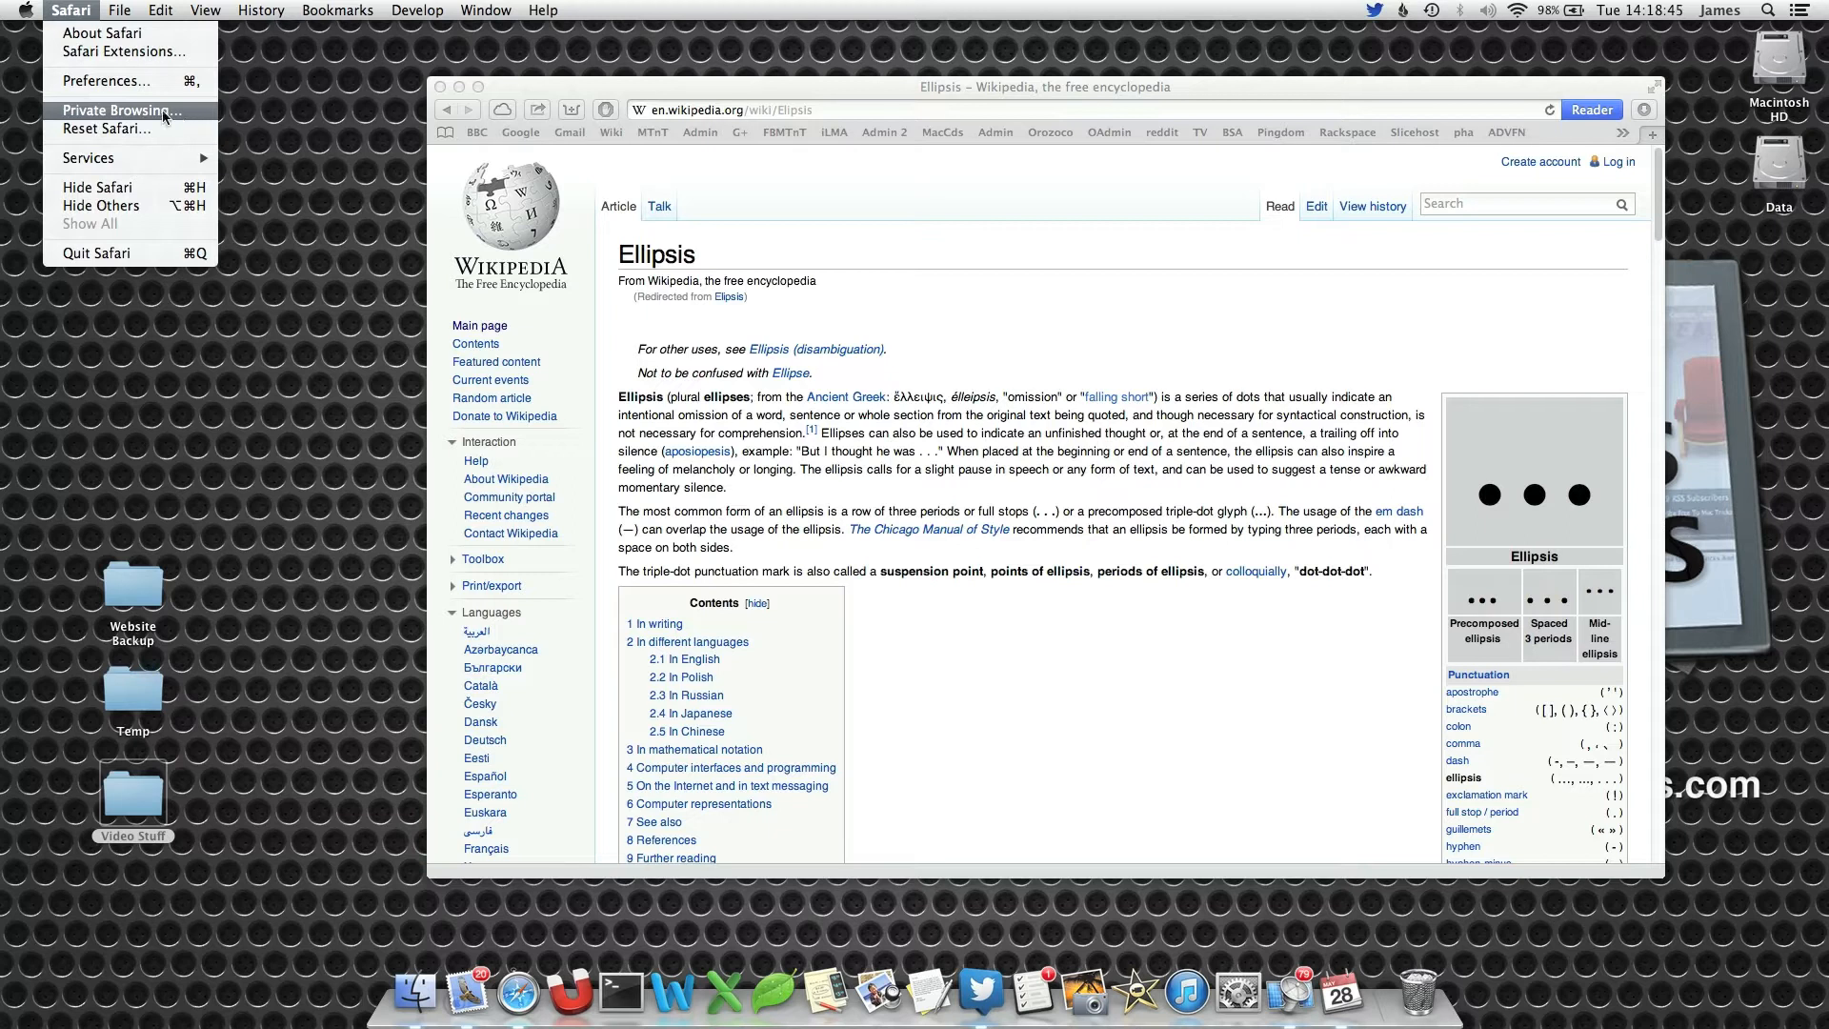
mouse_move(104, 128)
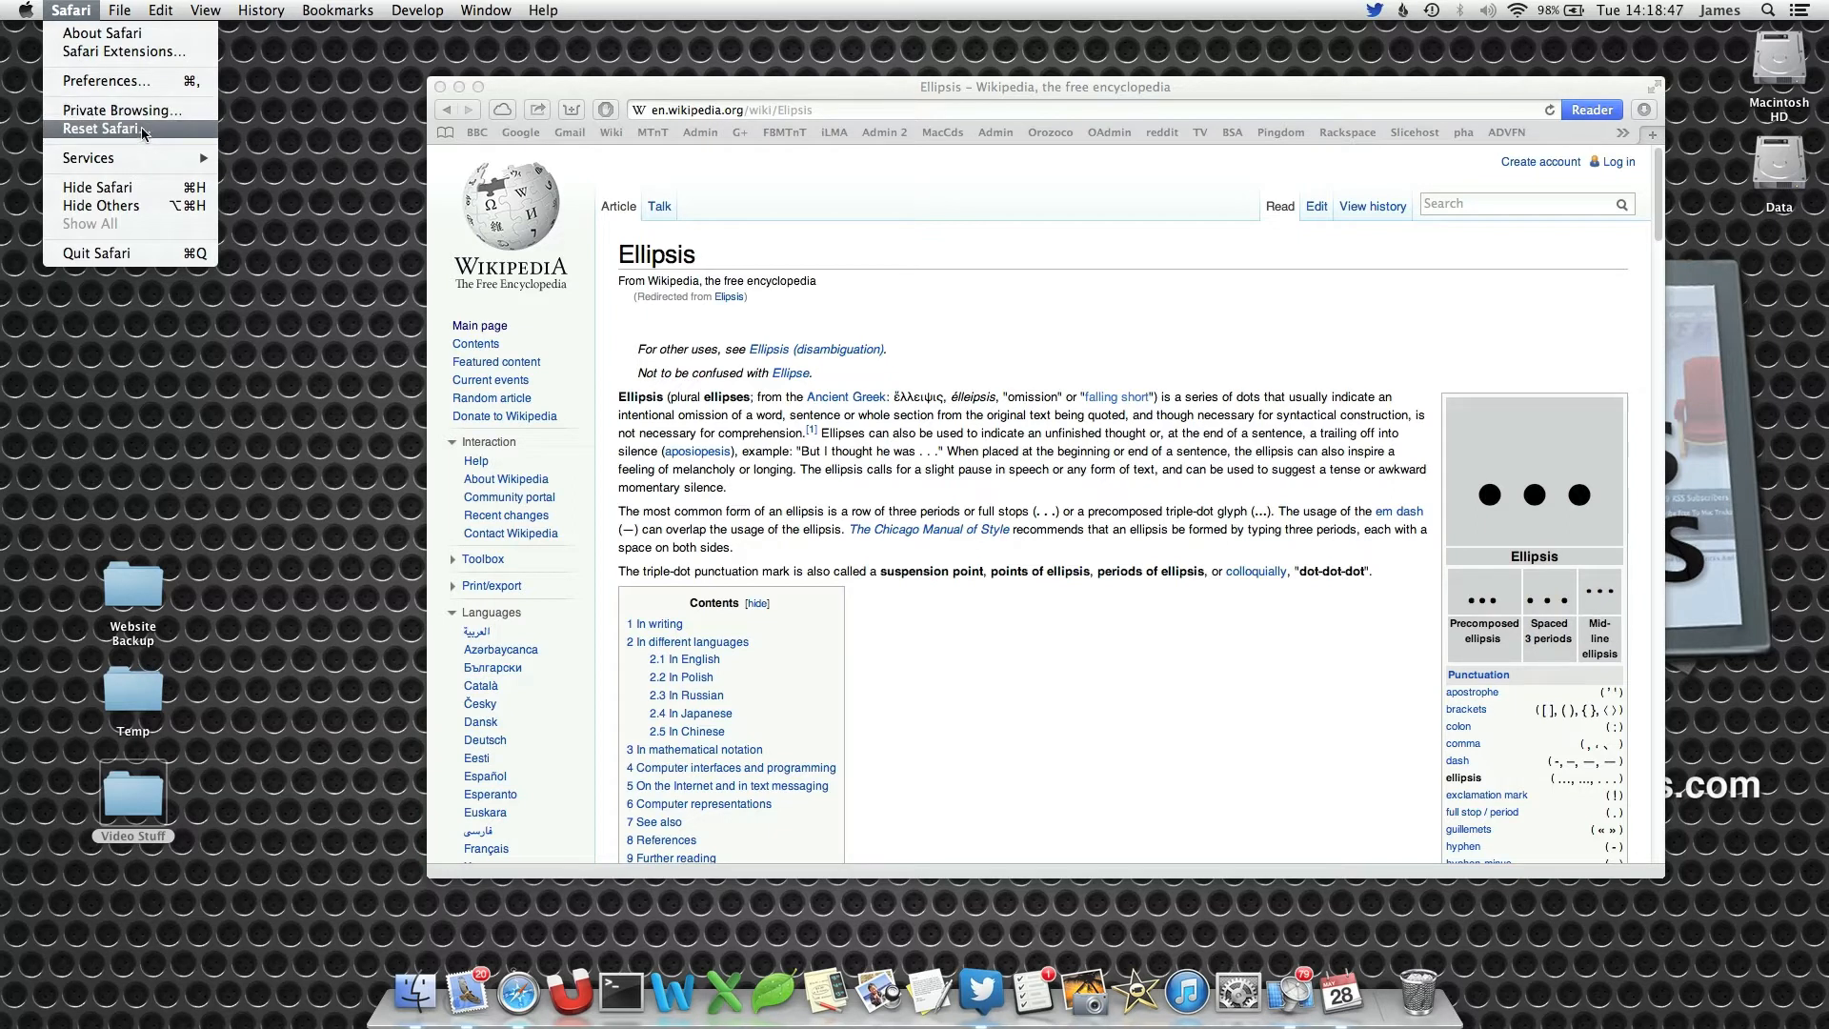
mouse_move(122, 111)
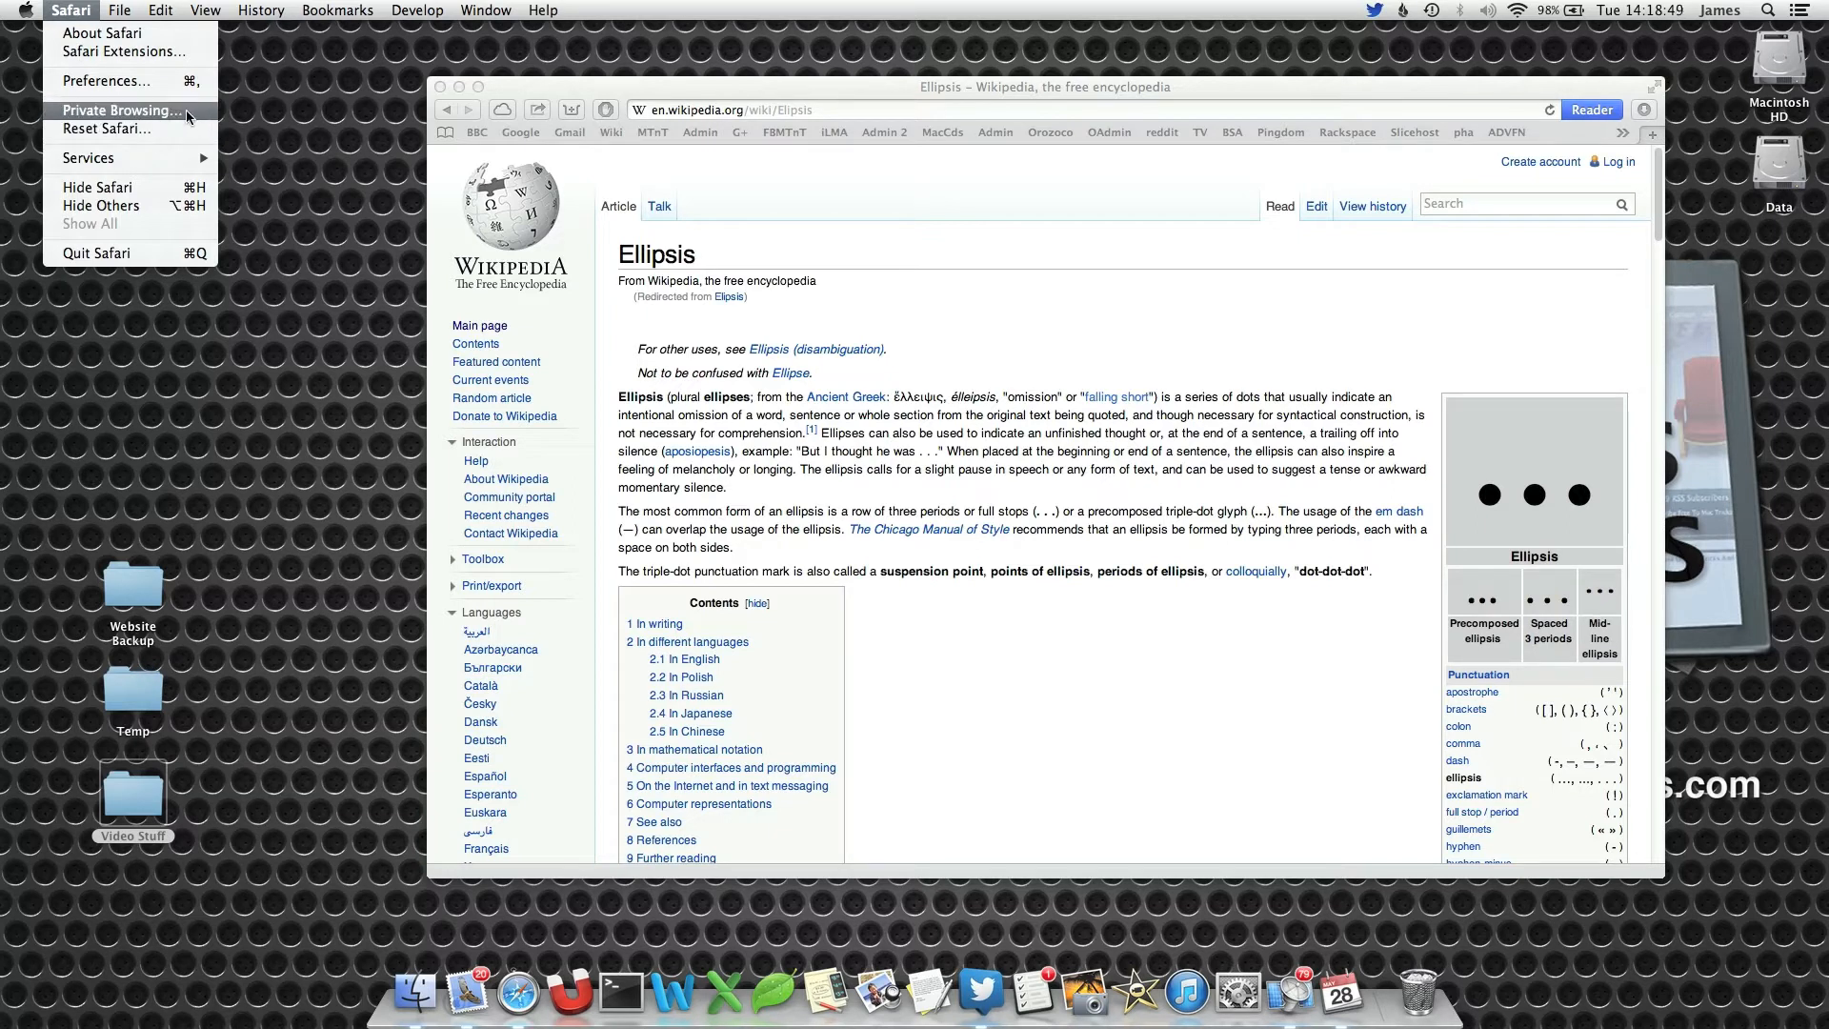
mouse_move(778, 267)
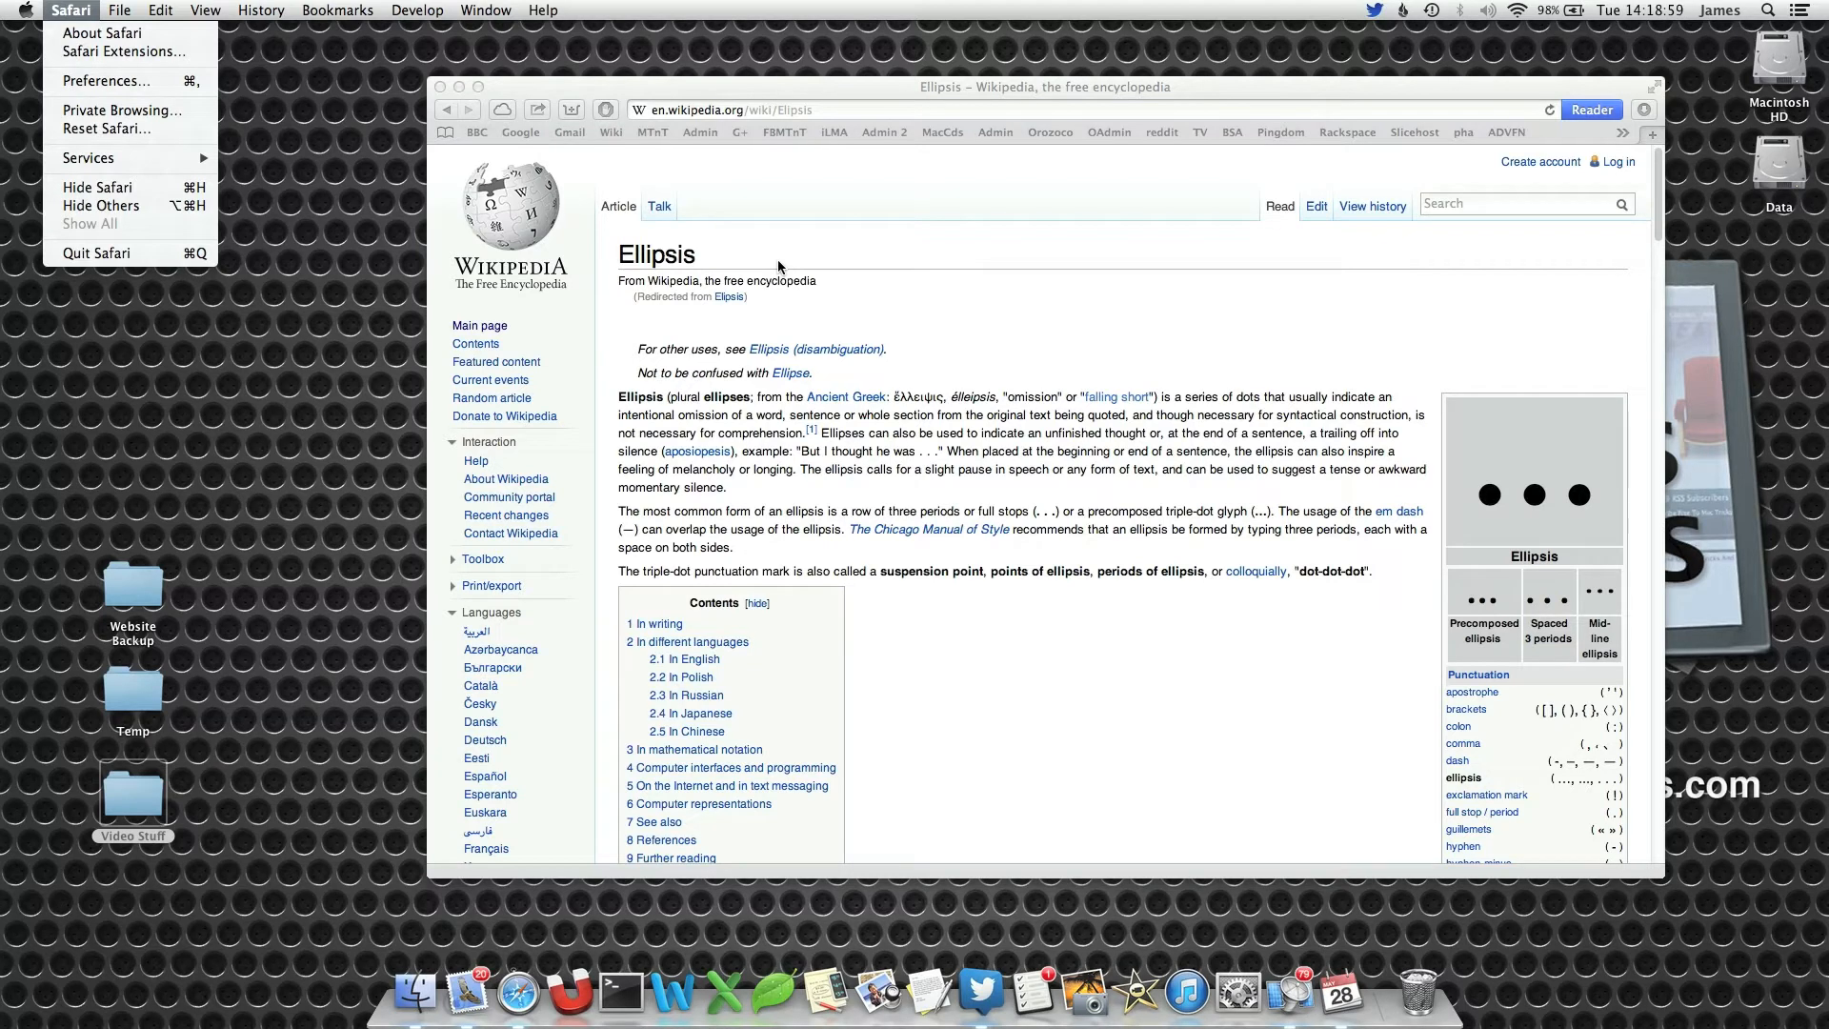
click(95, 254)
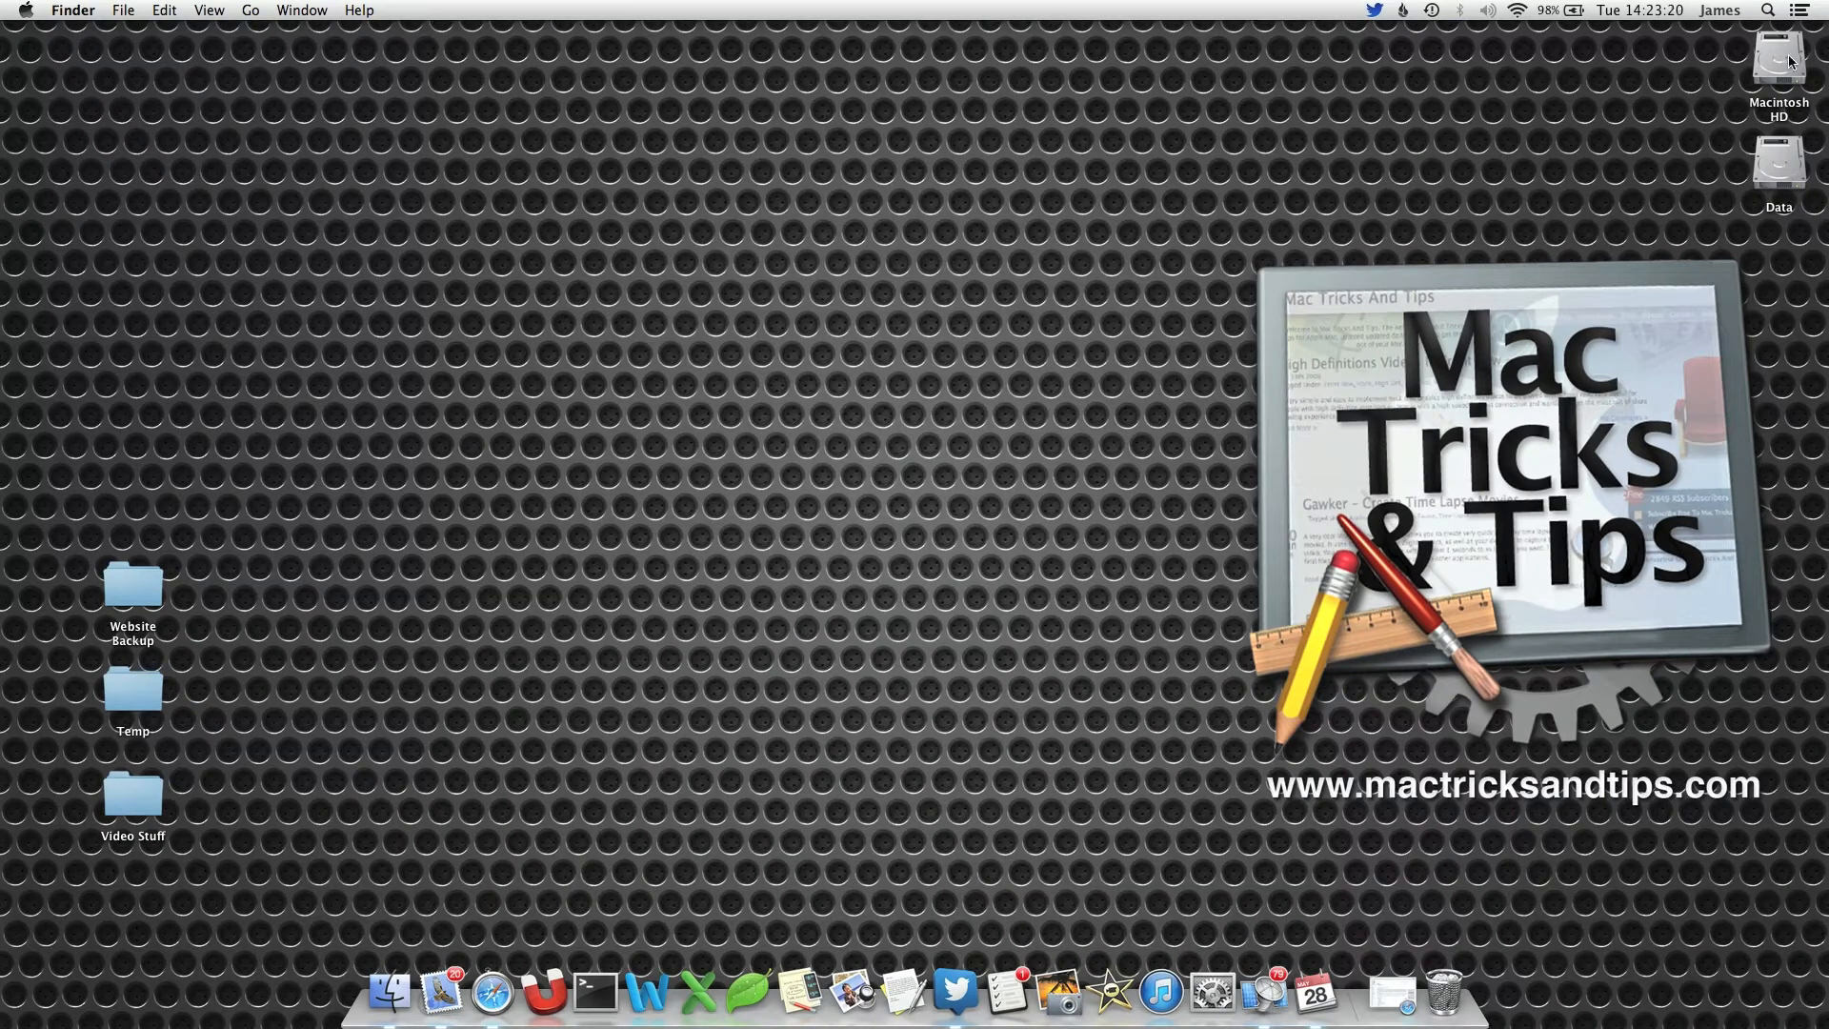
Step: Launch System Preferences from Applications and show Keyboard > Application Shortcuts
double_click(1778, 55)
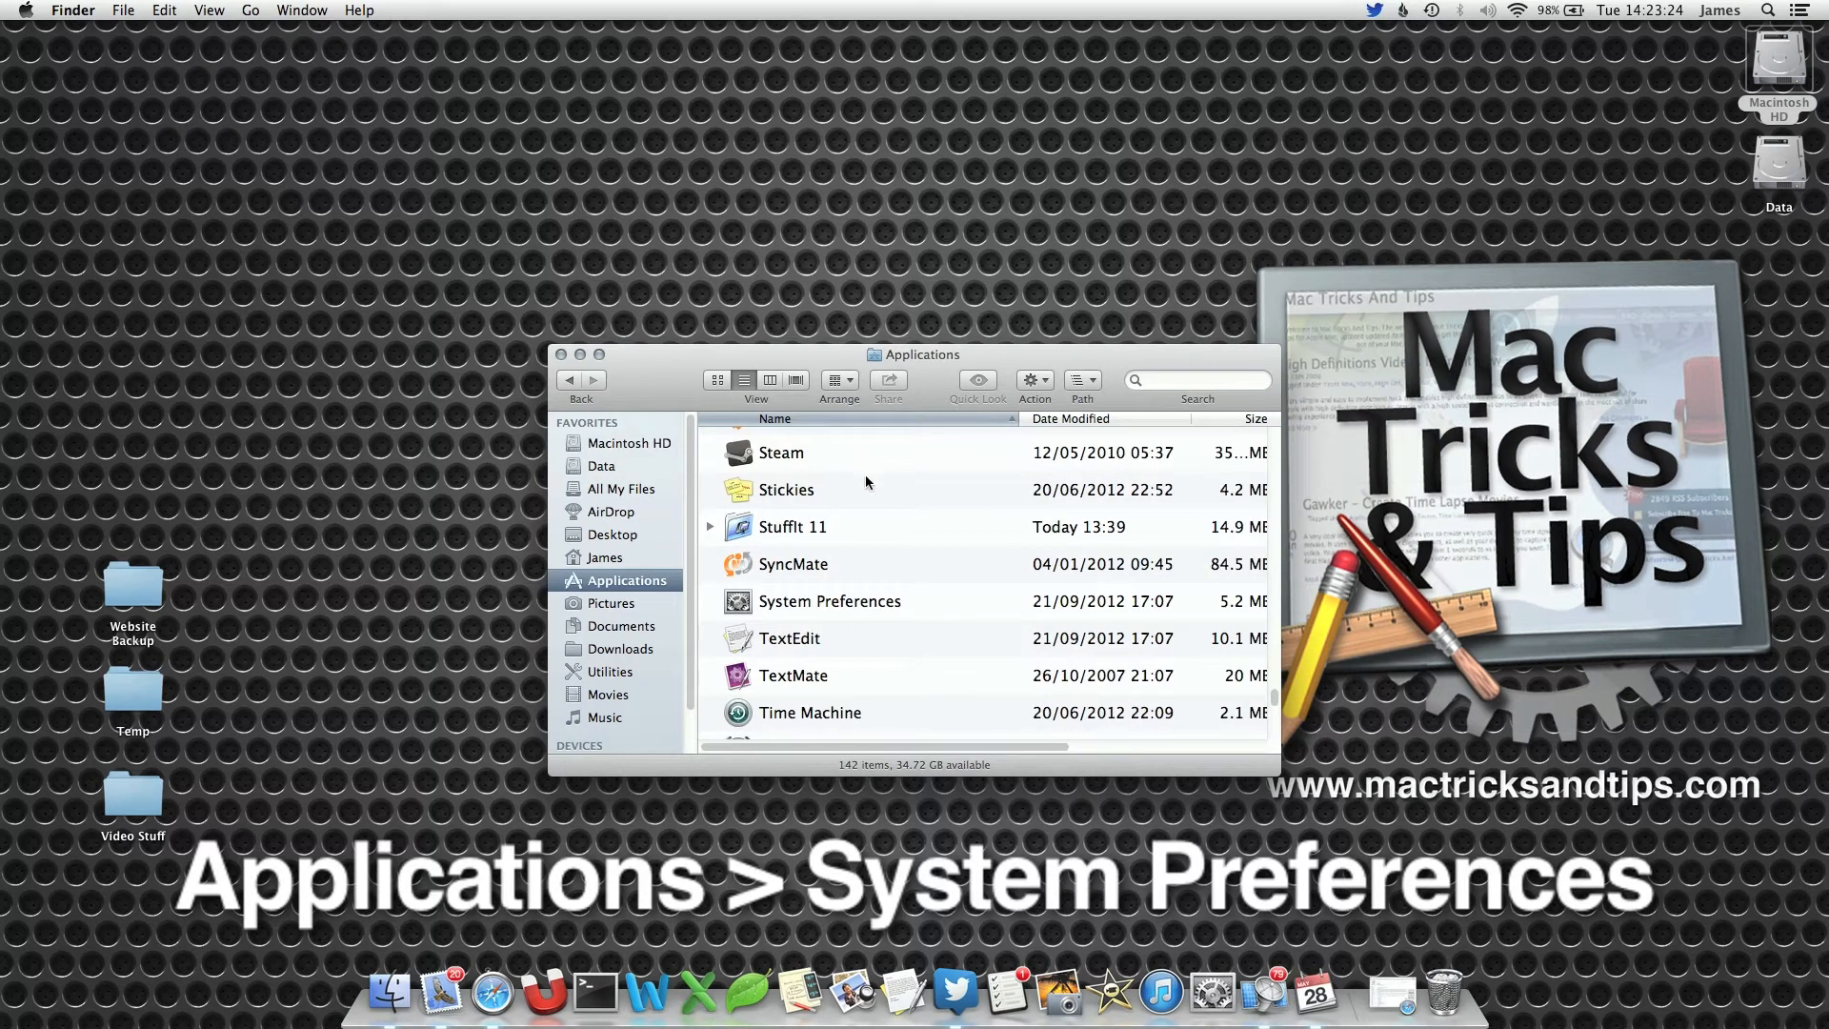
mouse_move(867, 604)
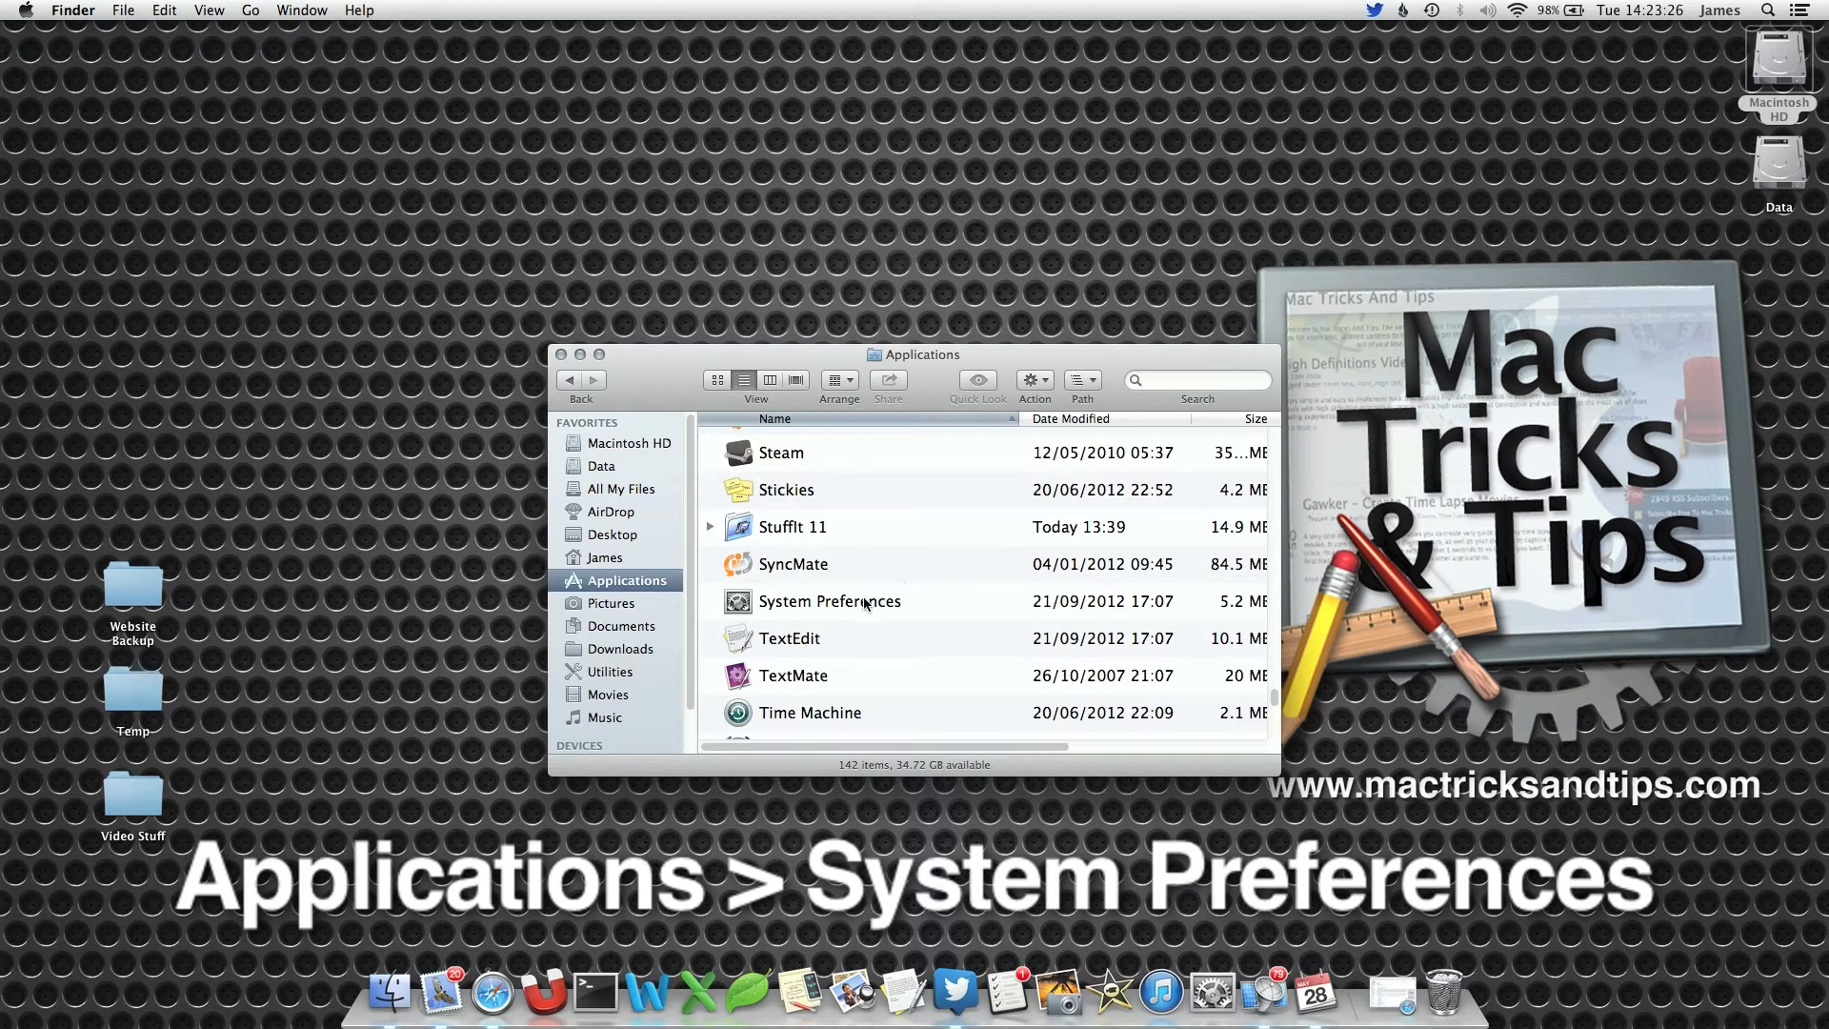
double_click(829, 600)
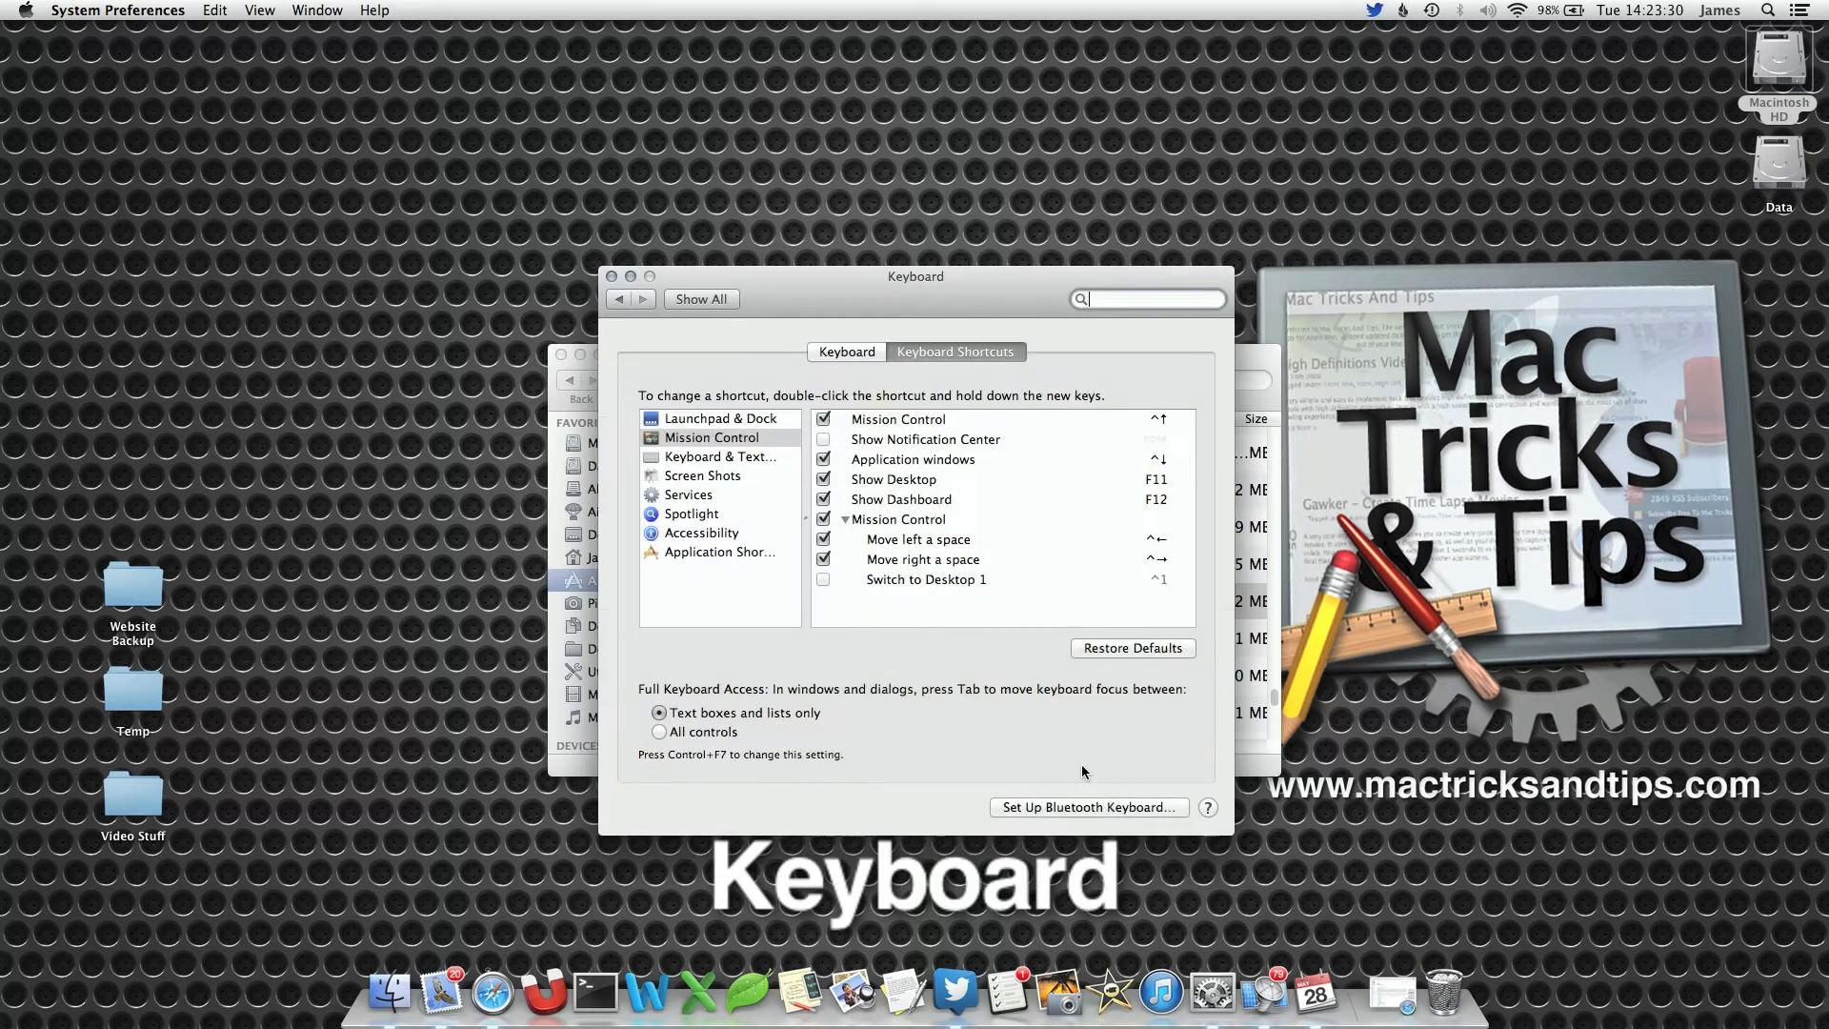
click(720, 552)
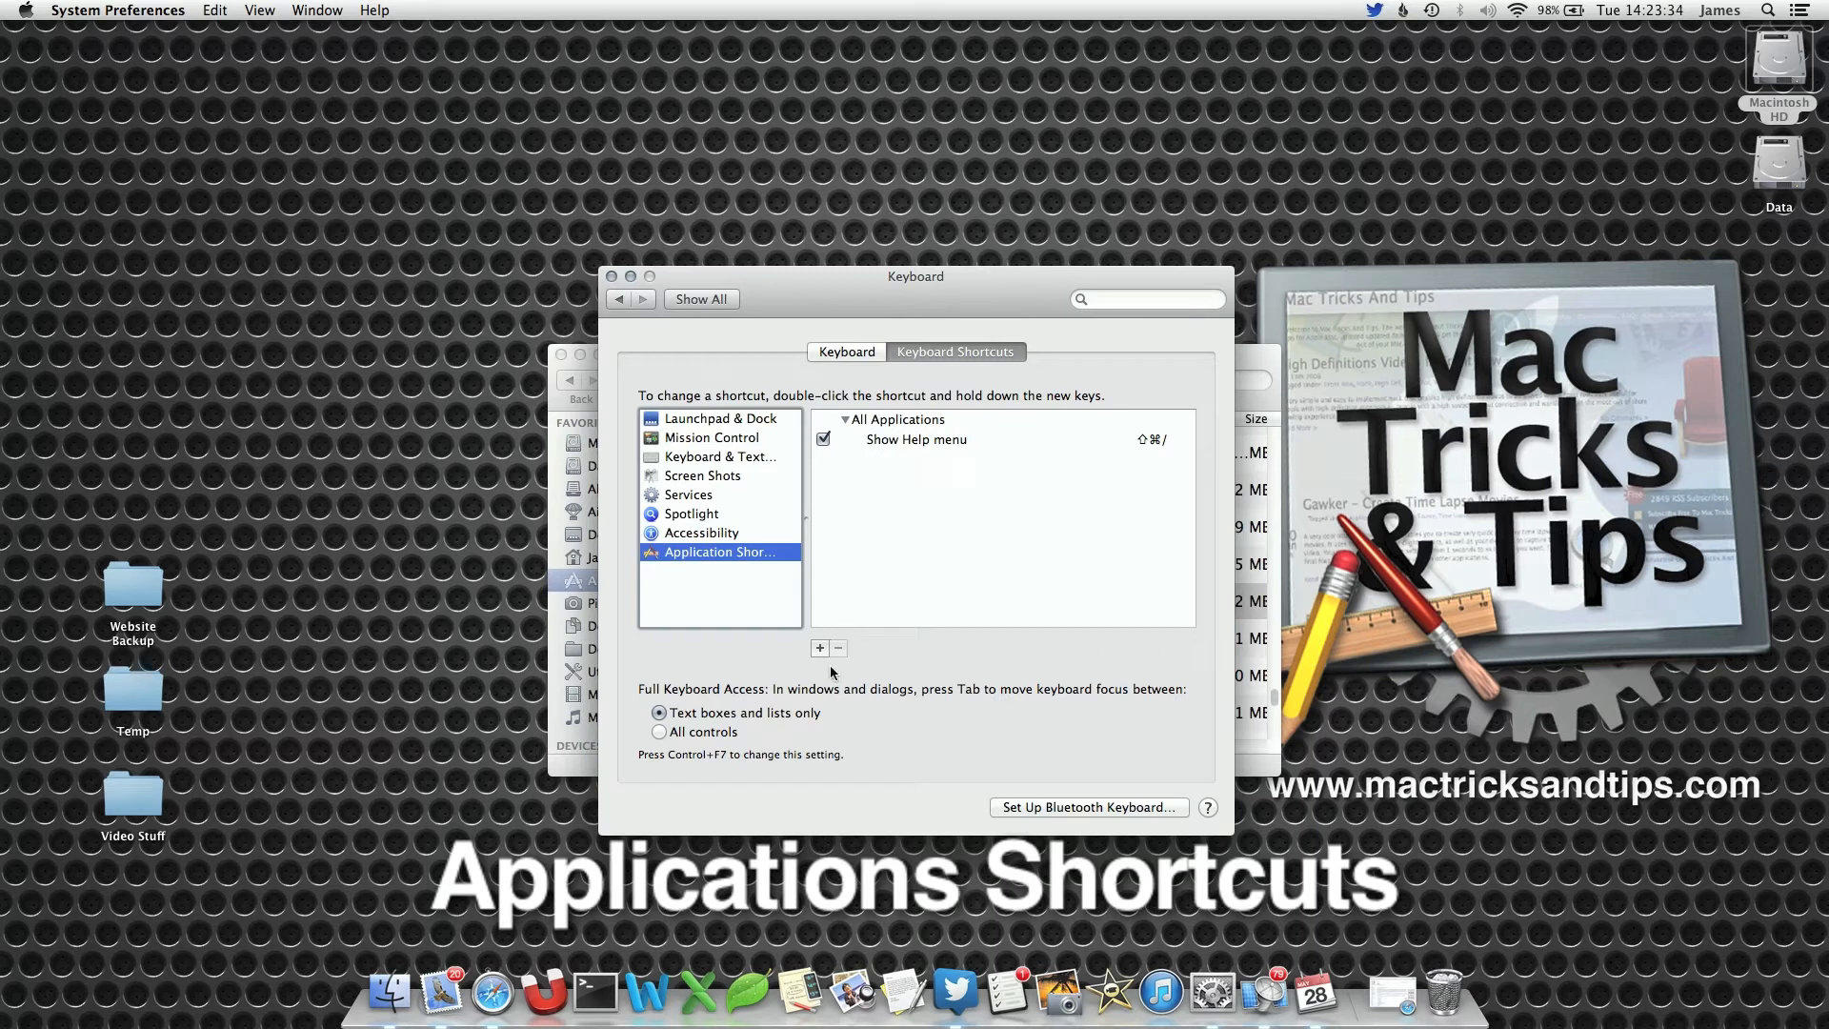
Step: Add a new shortcut entry for Safari with menu title 'Private Browsing...'
click(819, 648)
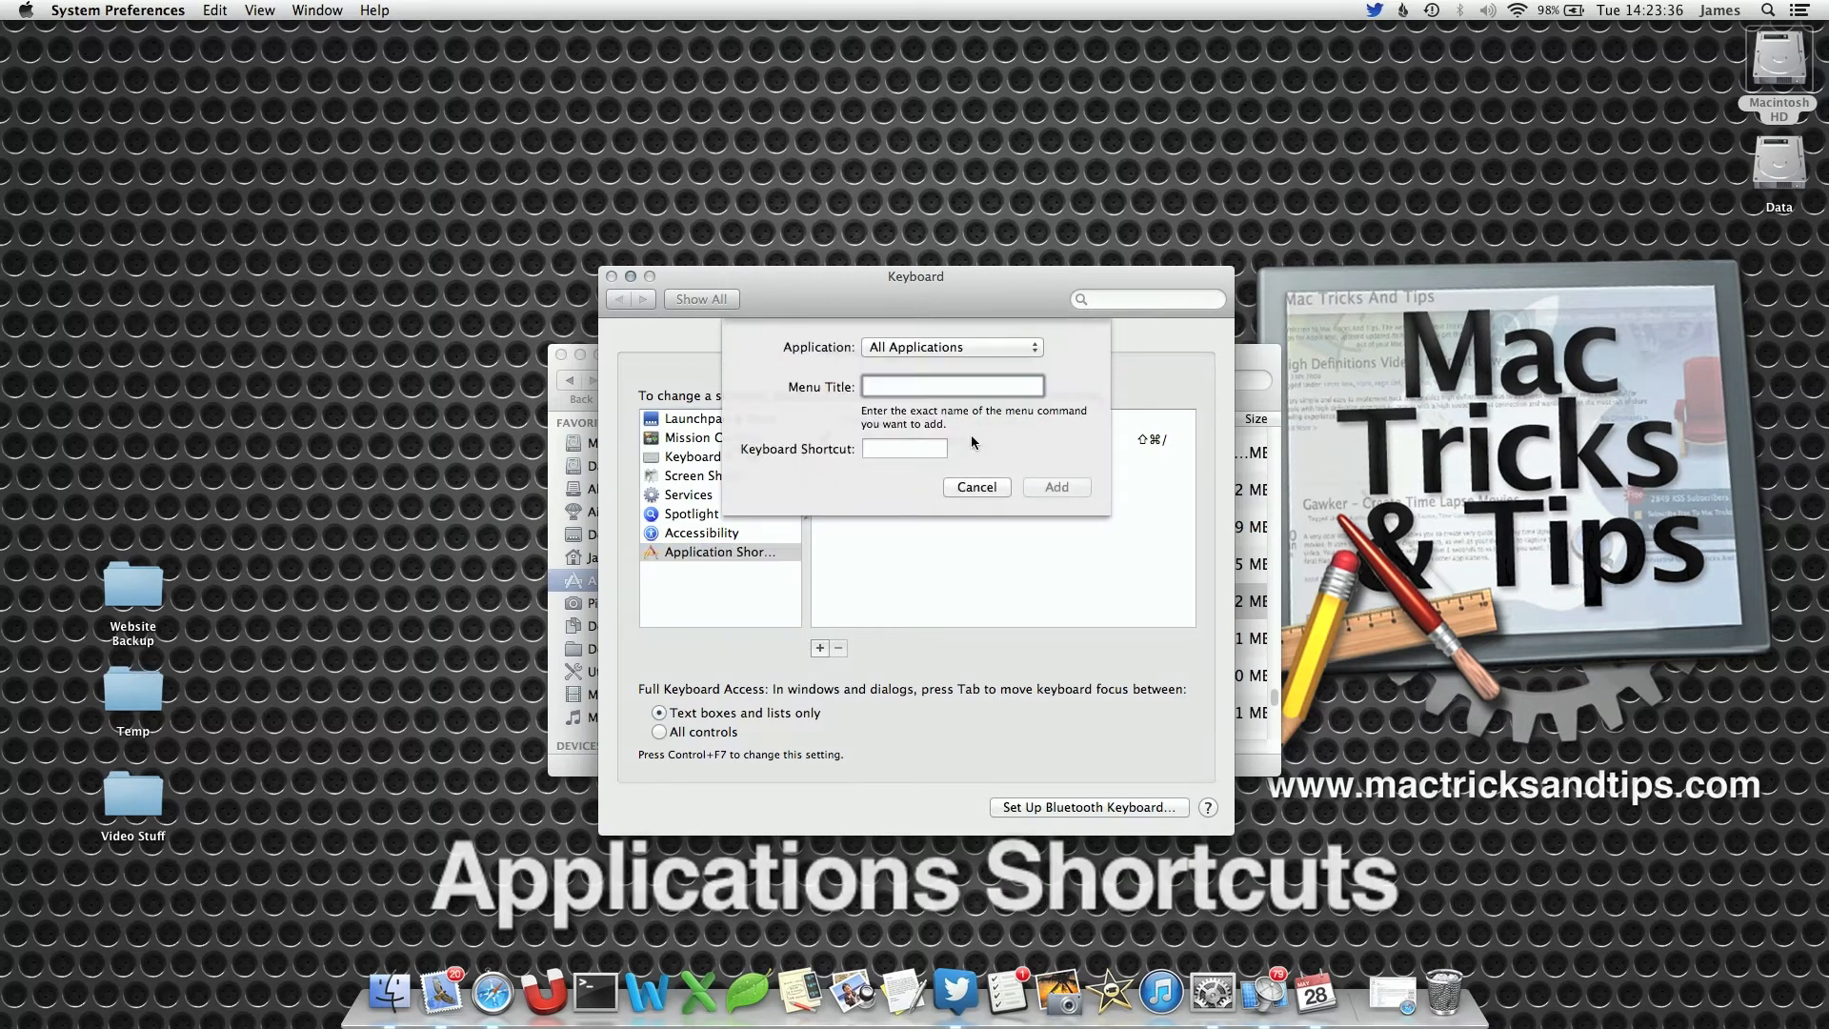
click(948, 346)
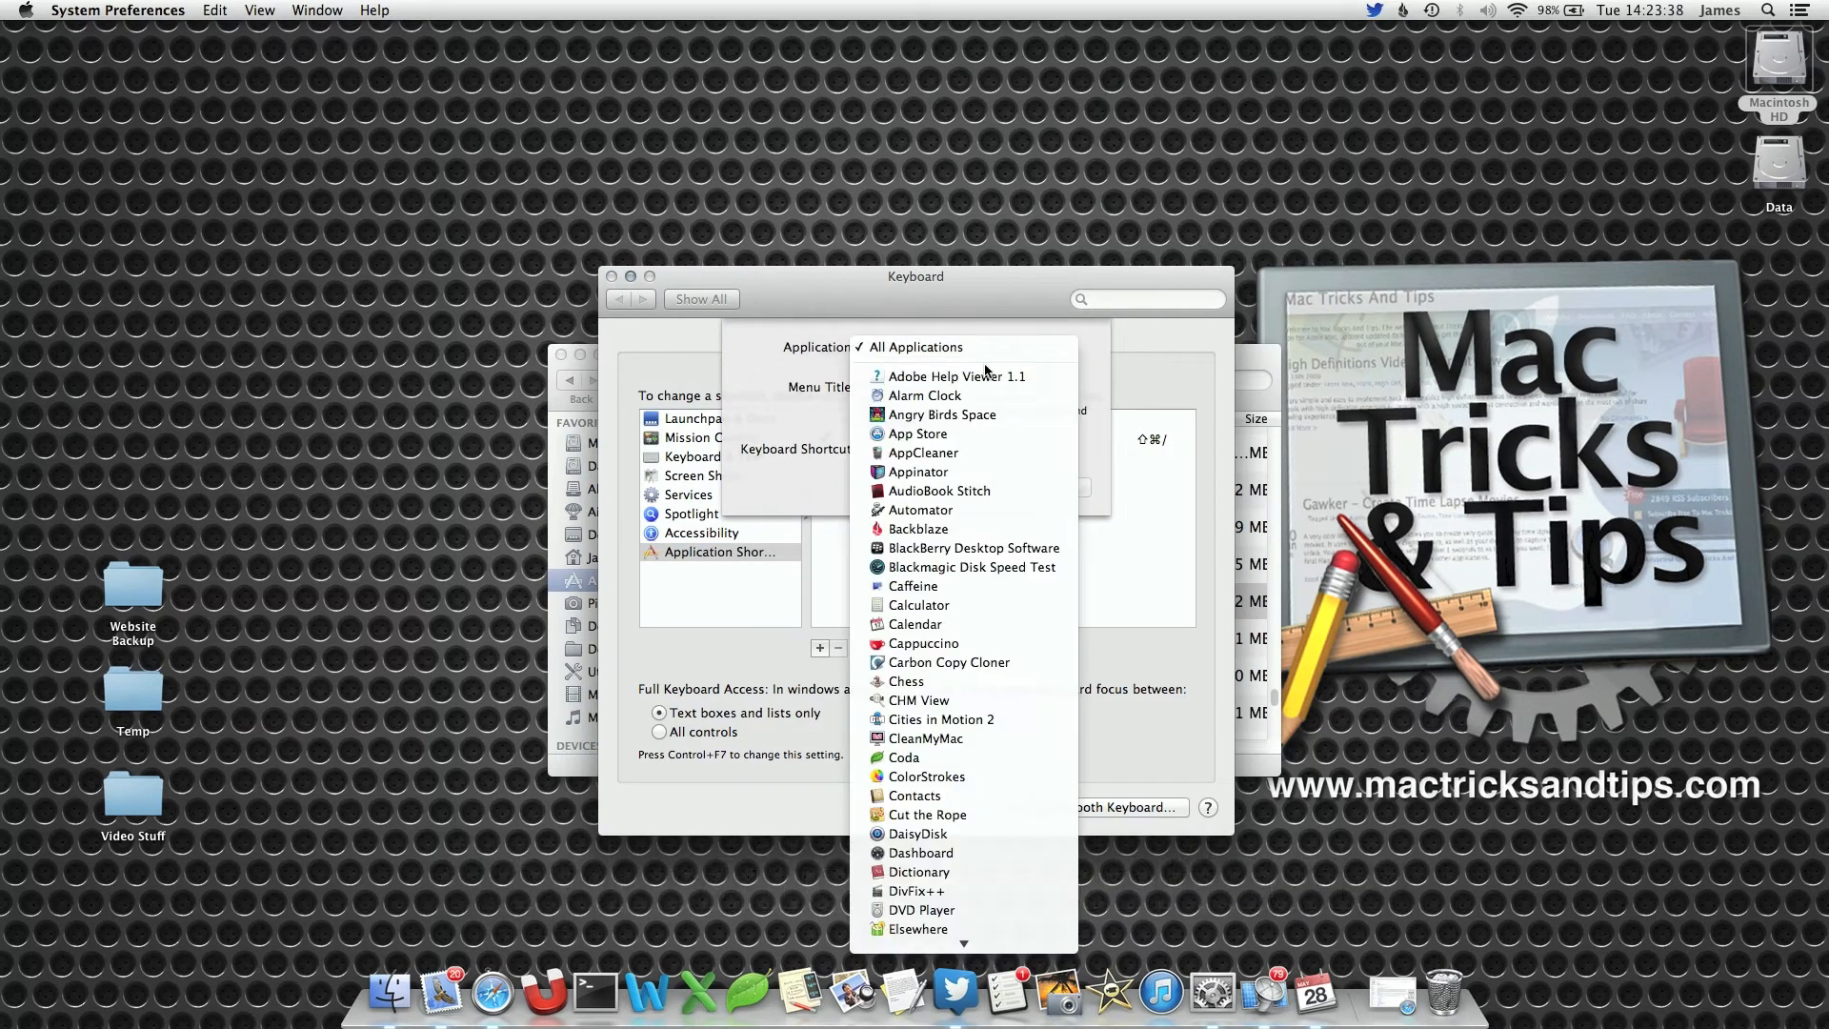
scroll(down, 3)
text(Private Browsing)
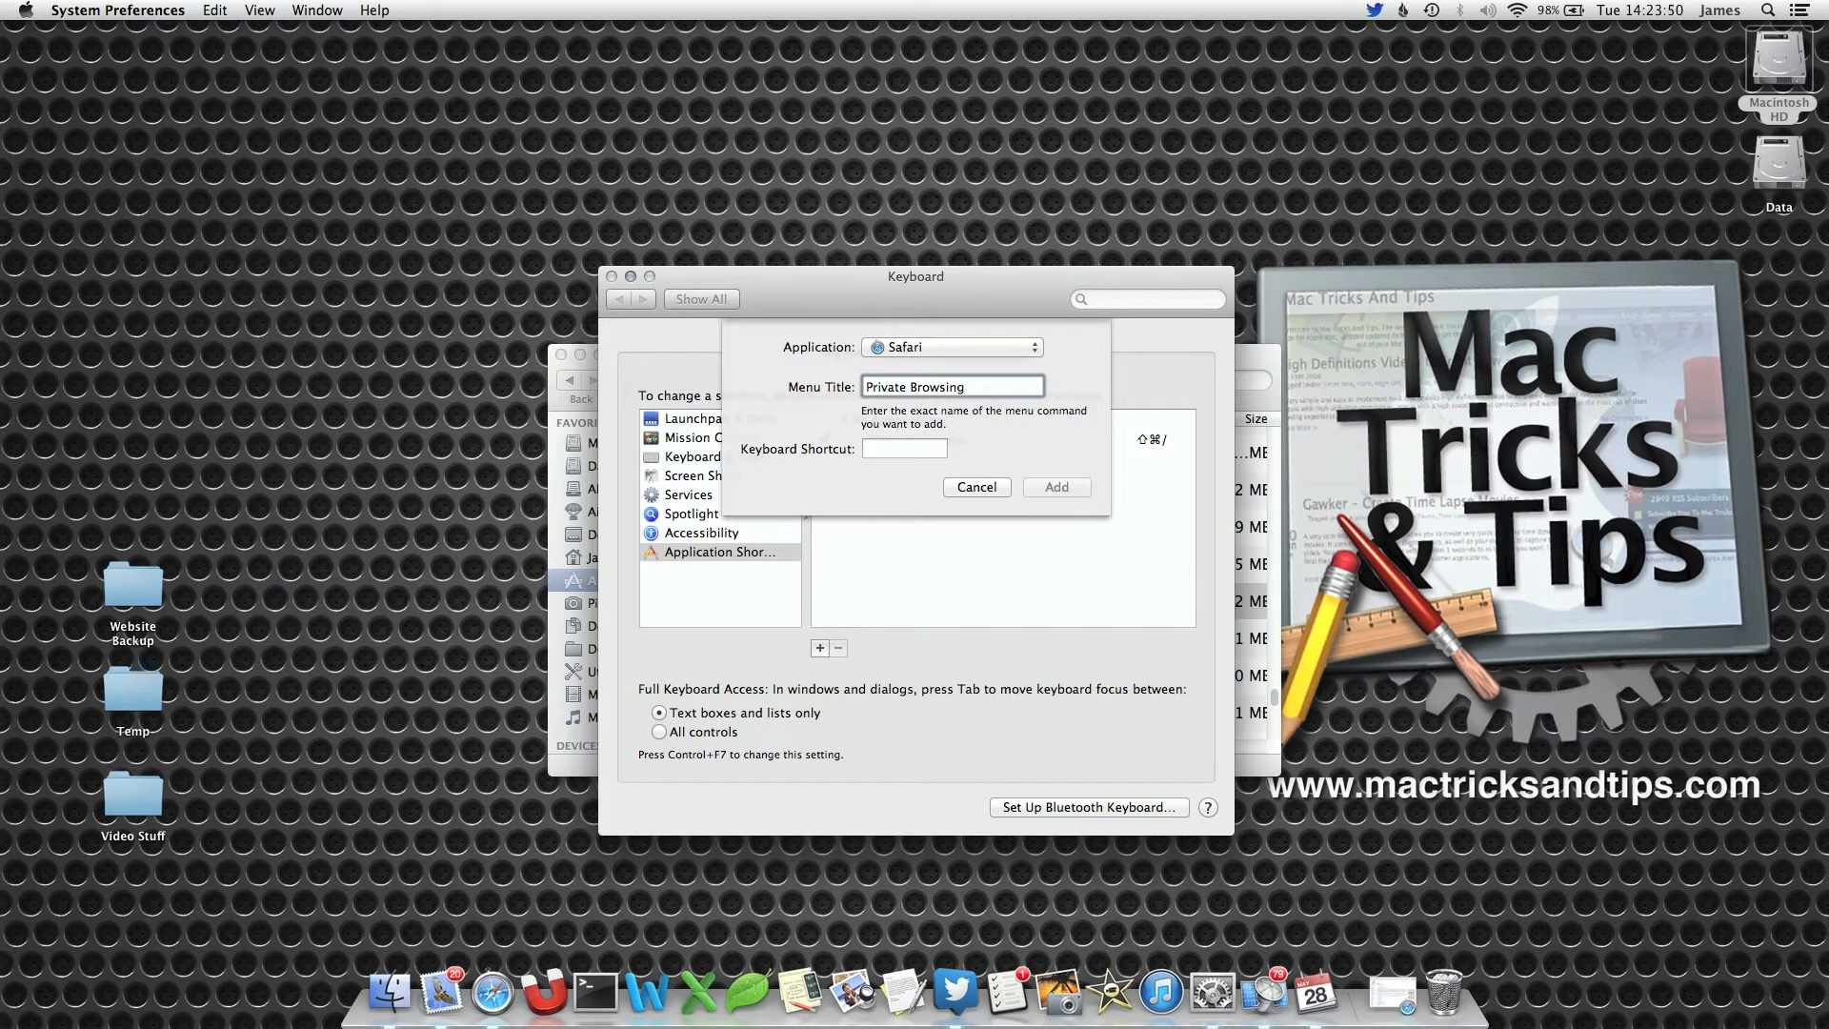
text(...)
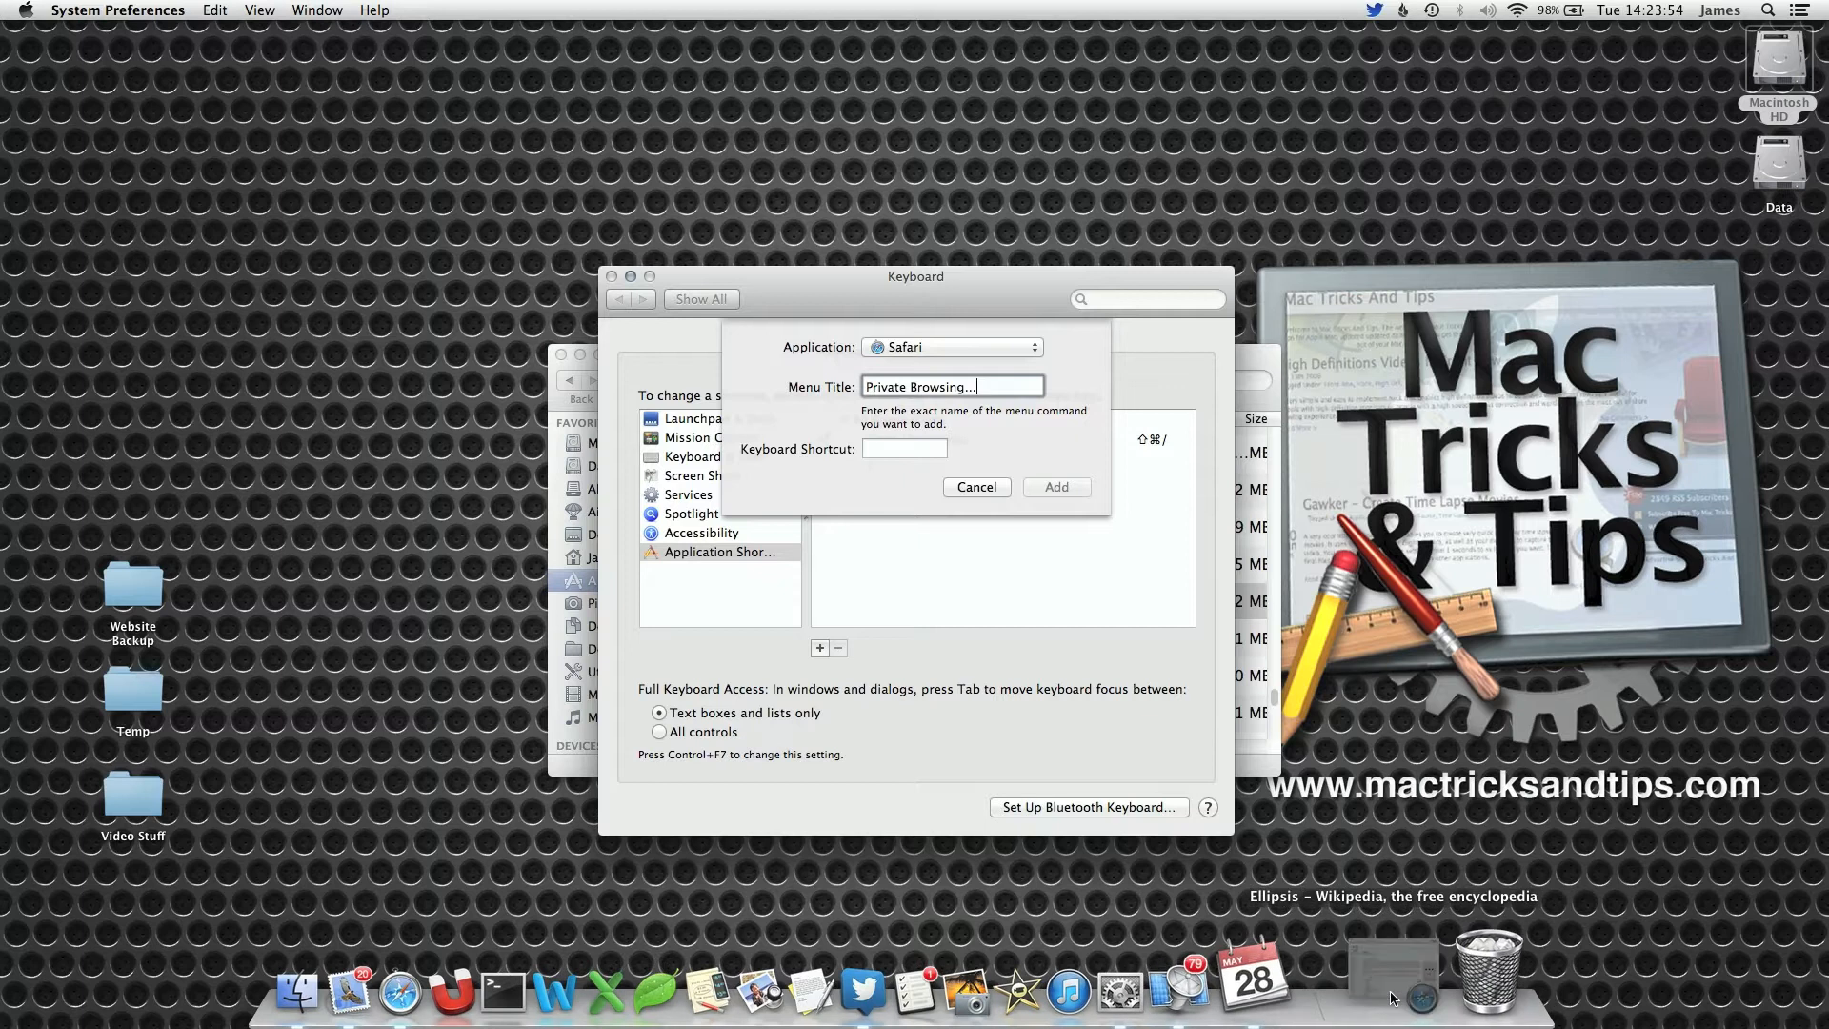
click(70, 9)
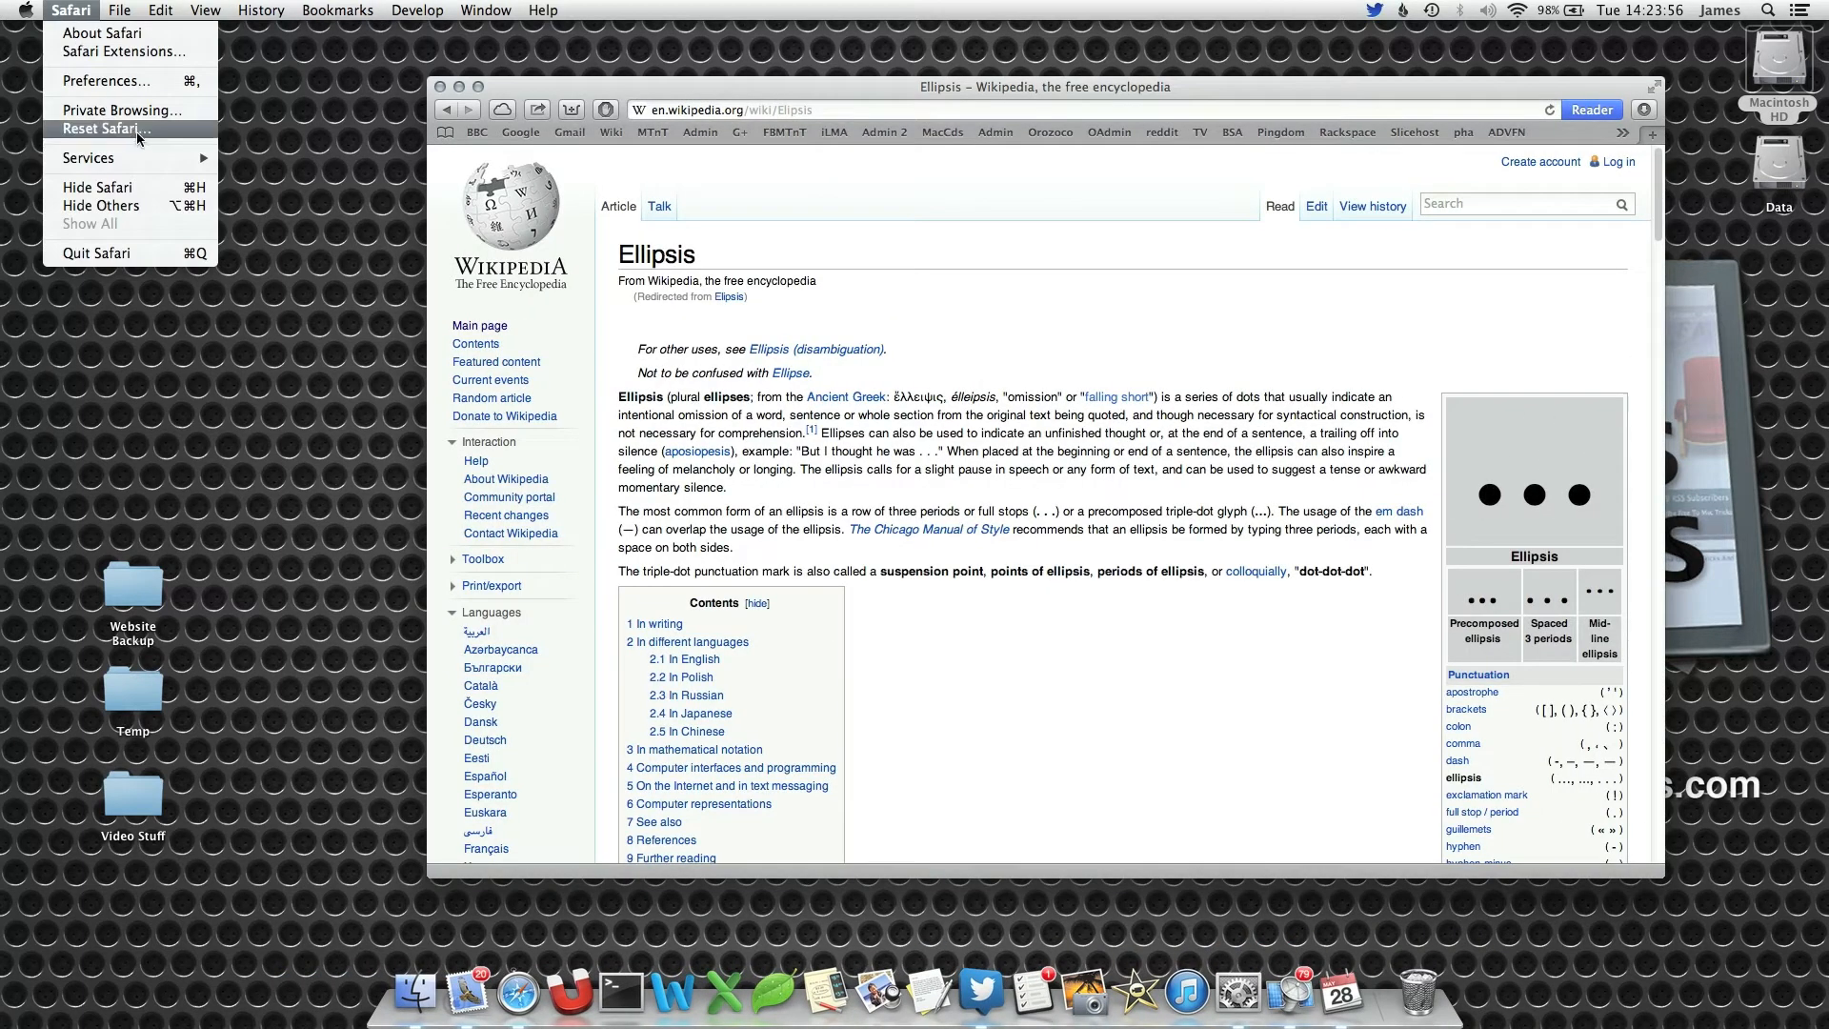
mouse_move(116, 111)
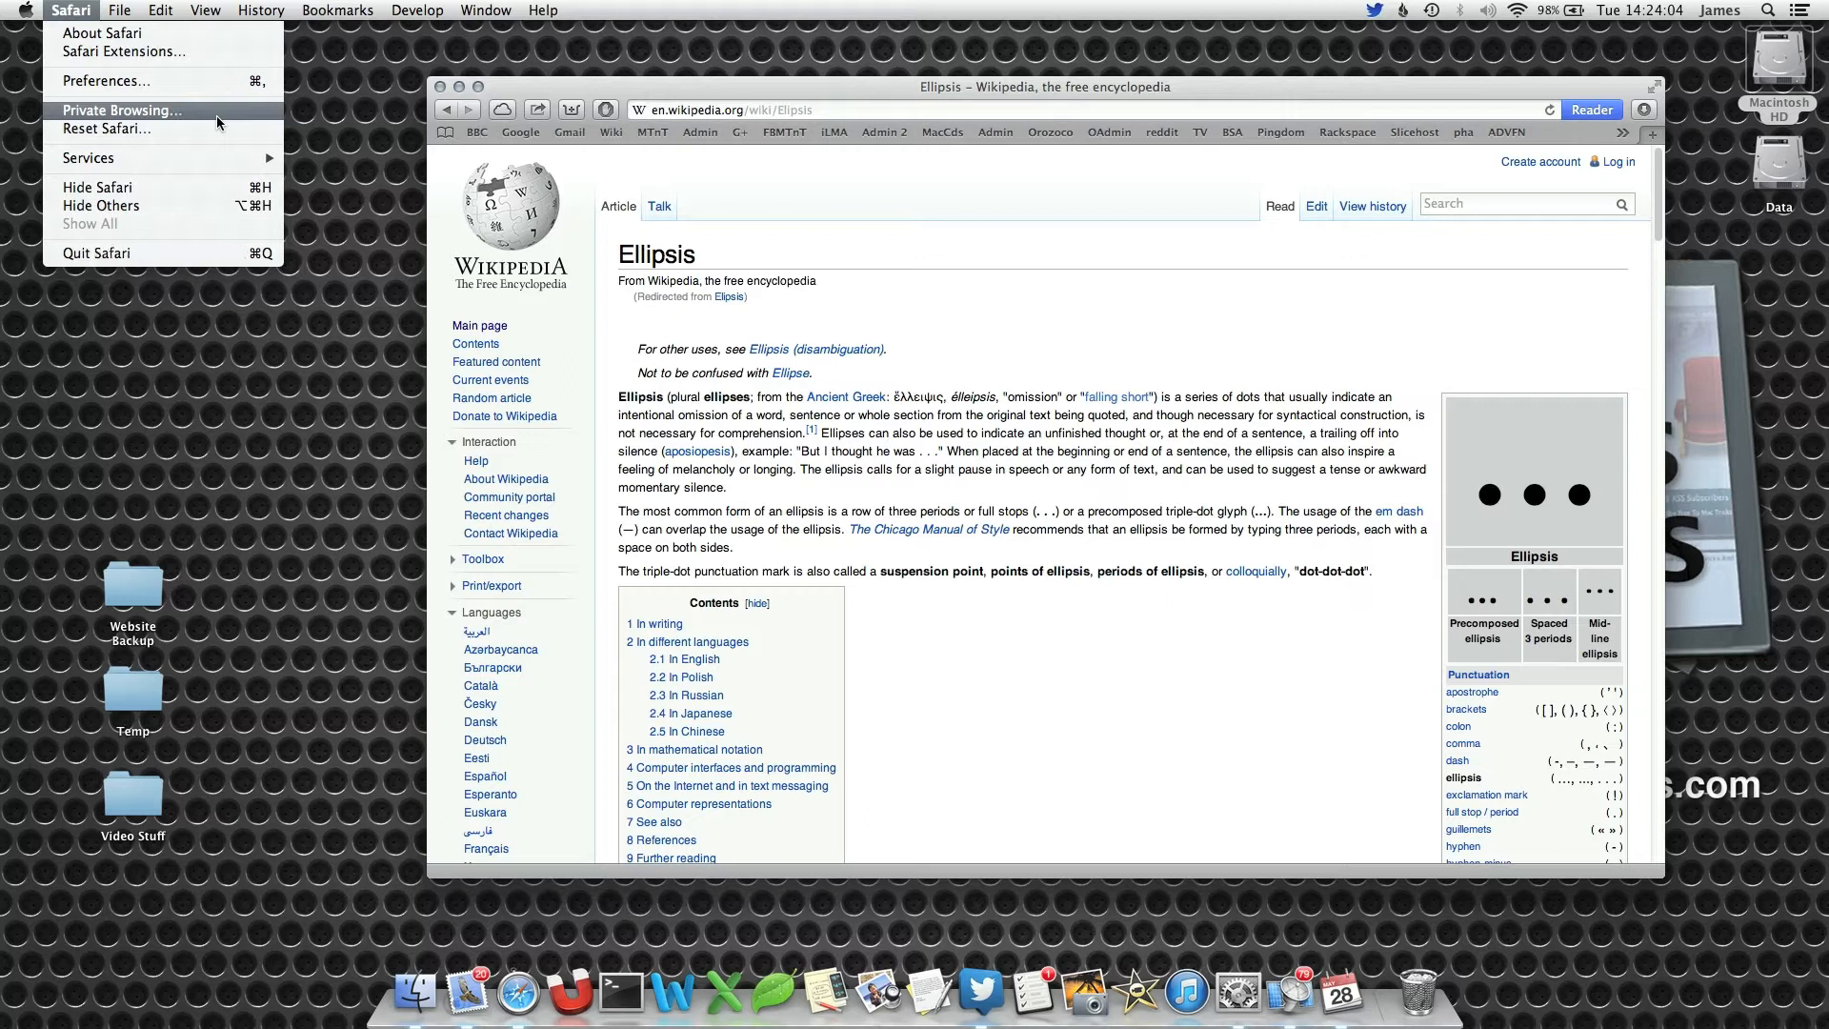
mouse_move(194, 122)
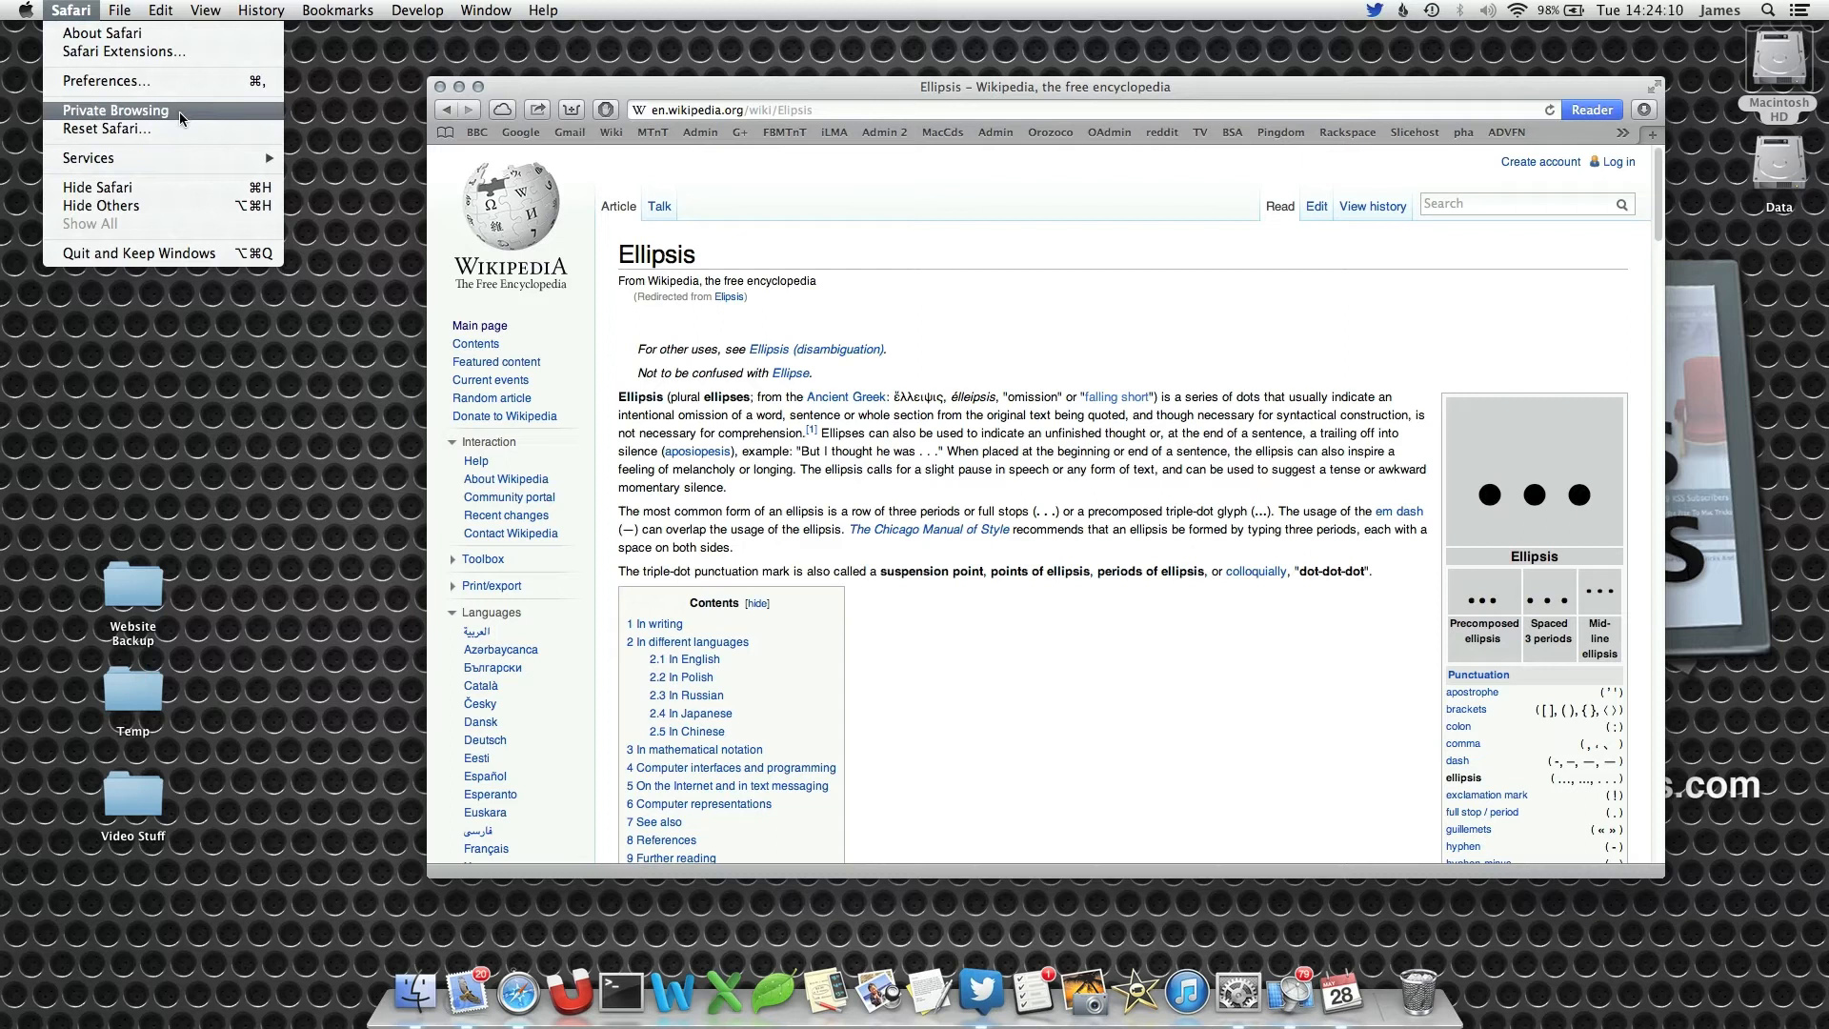
click(115, 110)
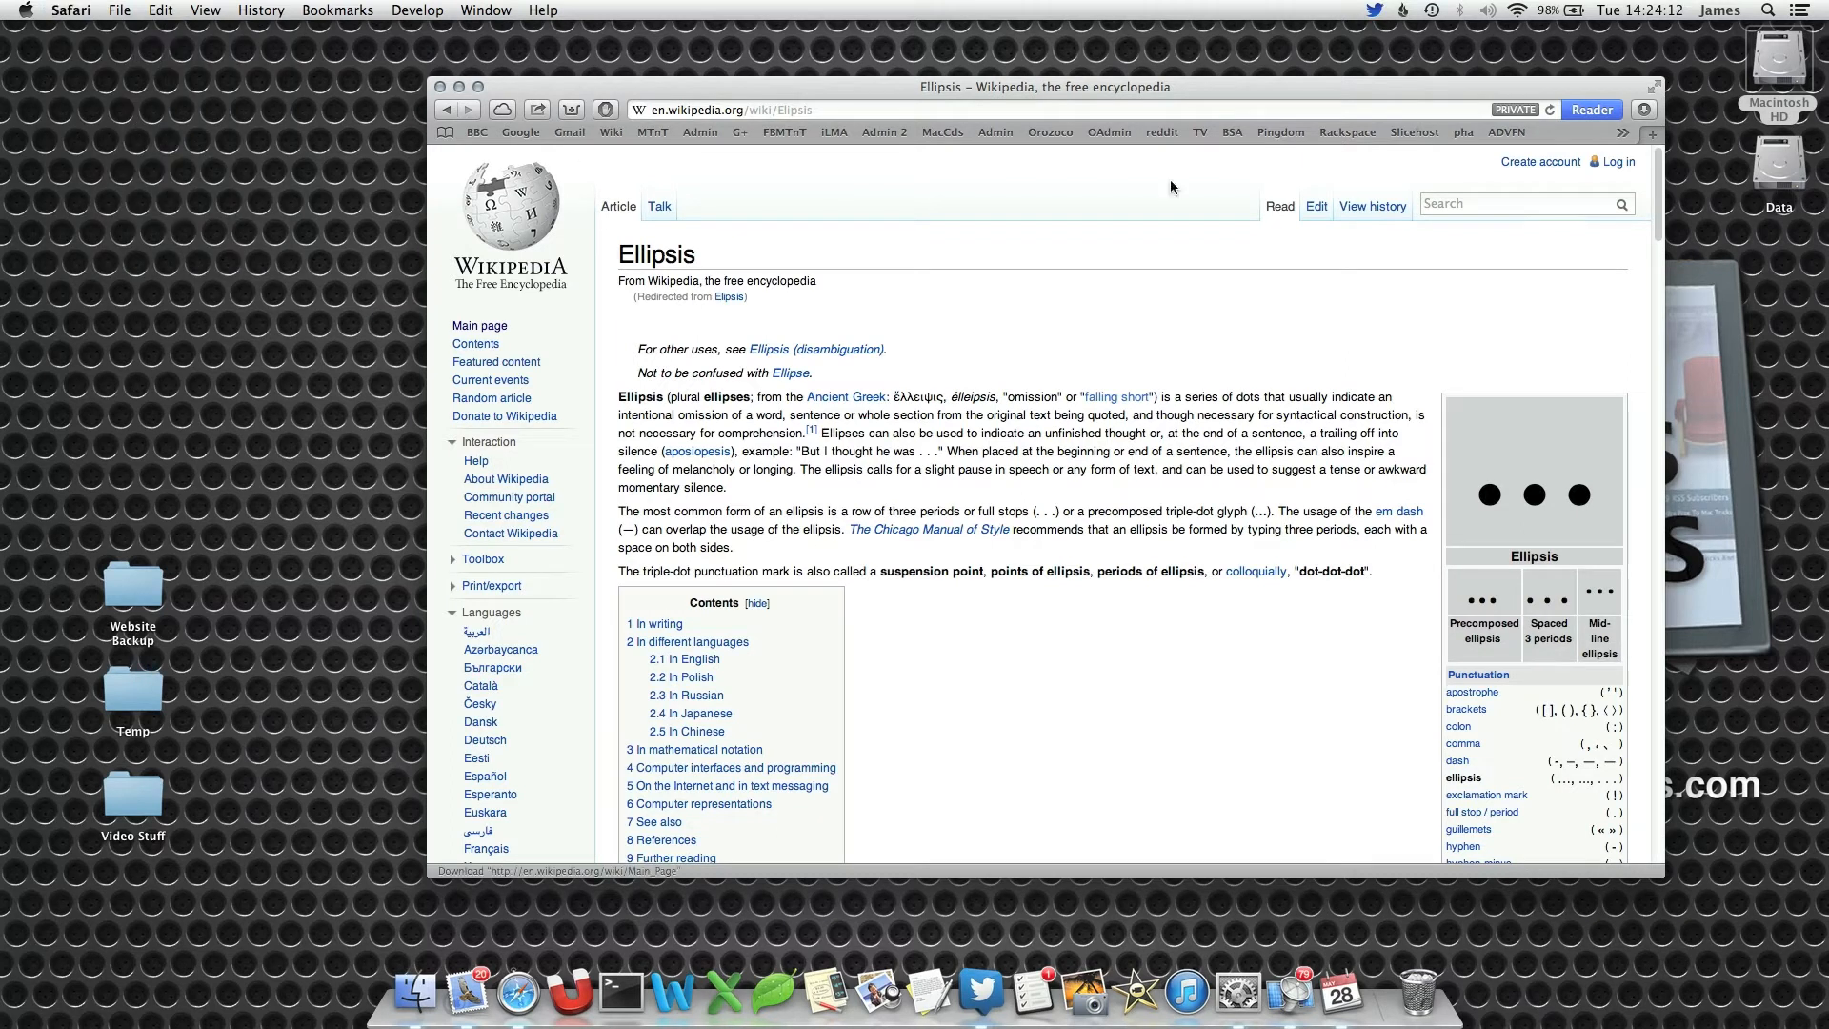
mouse_move(1082, 216)
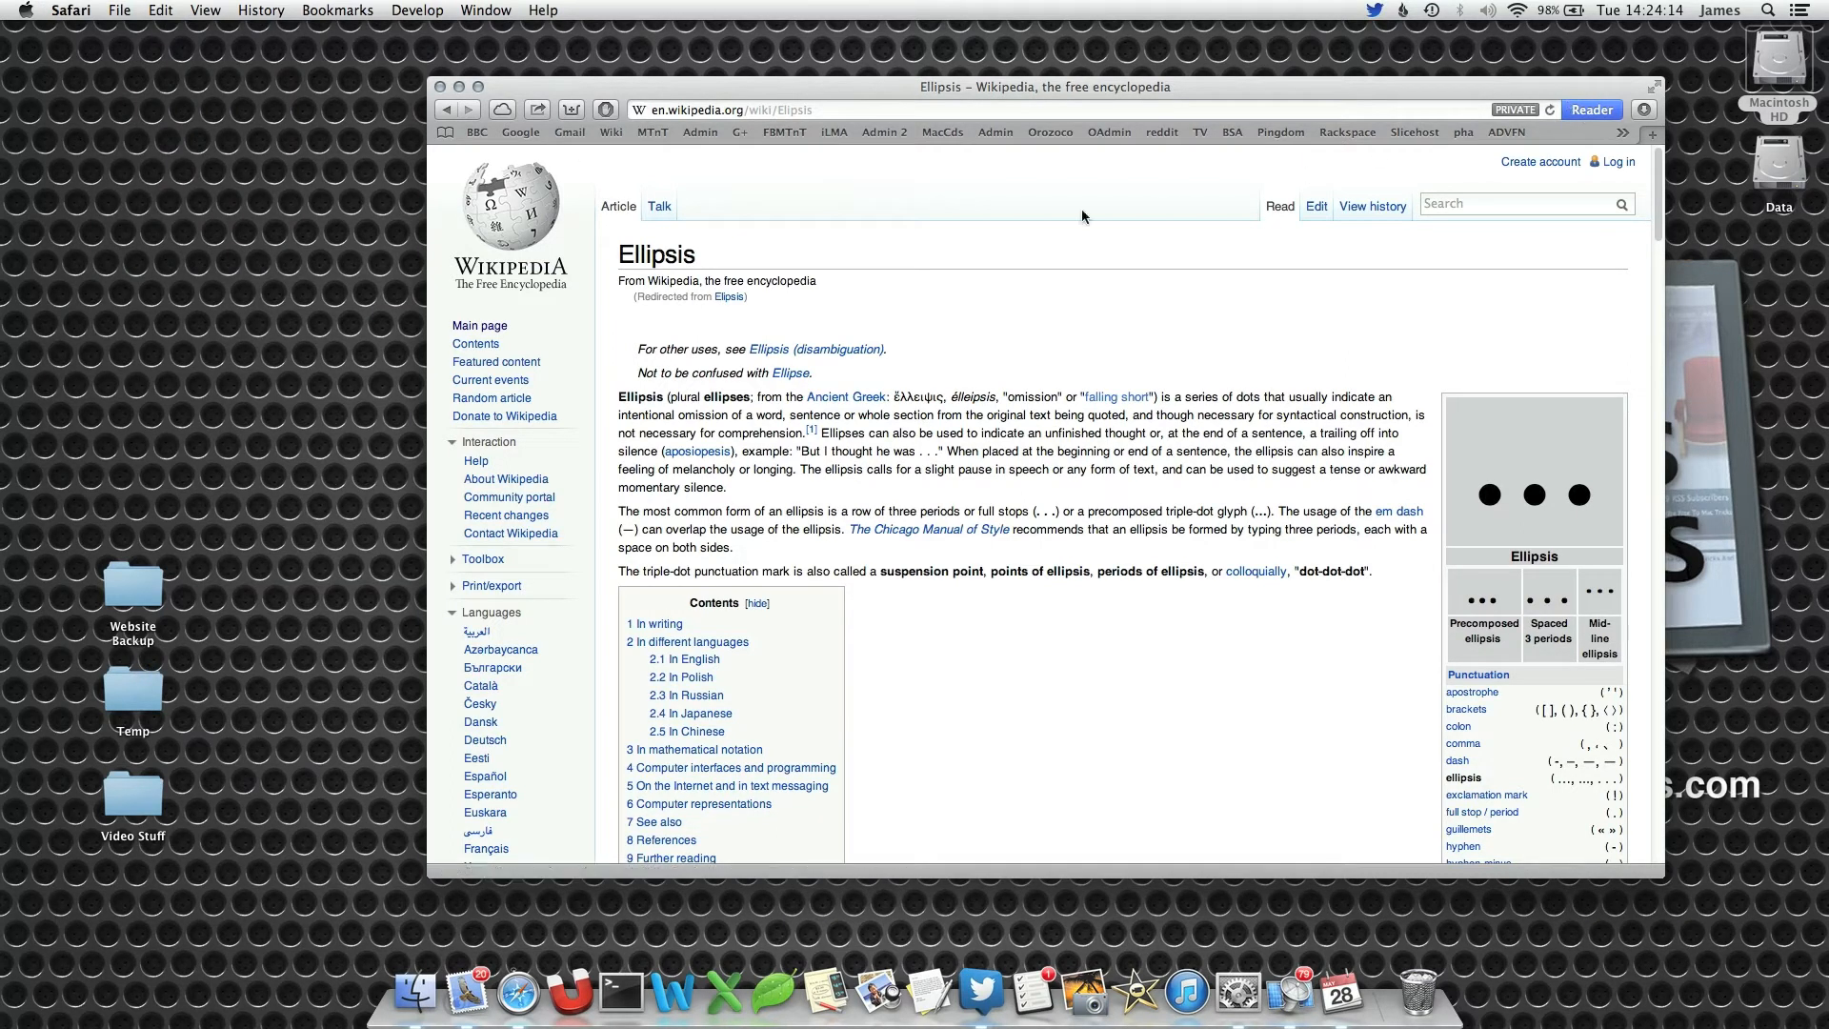
click(70, 11)
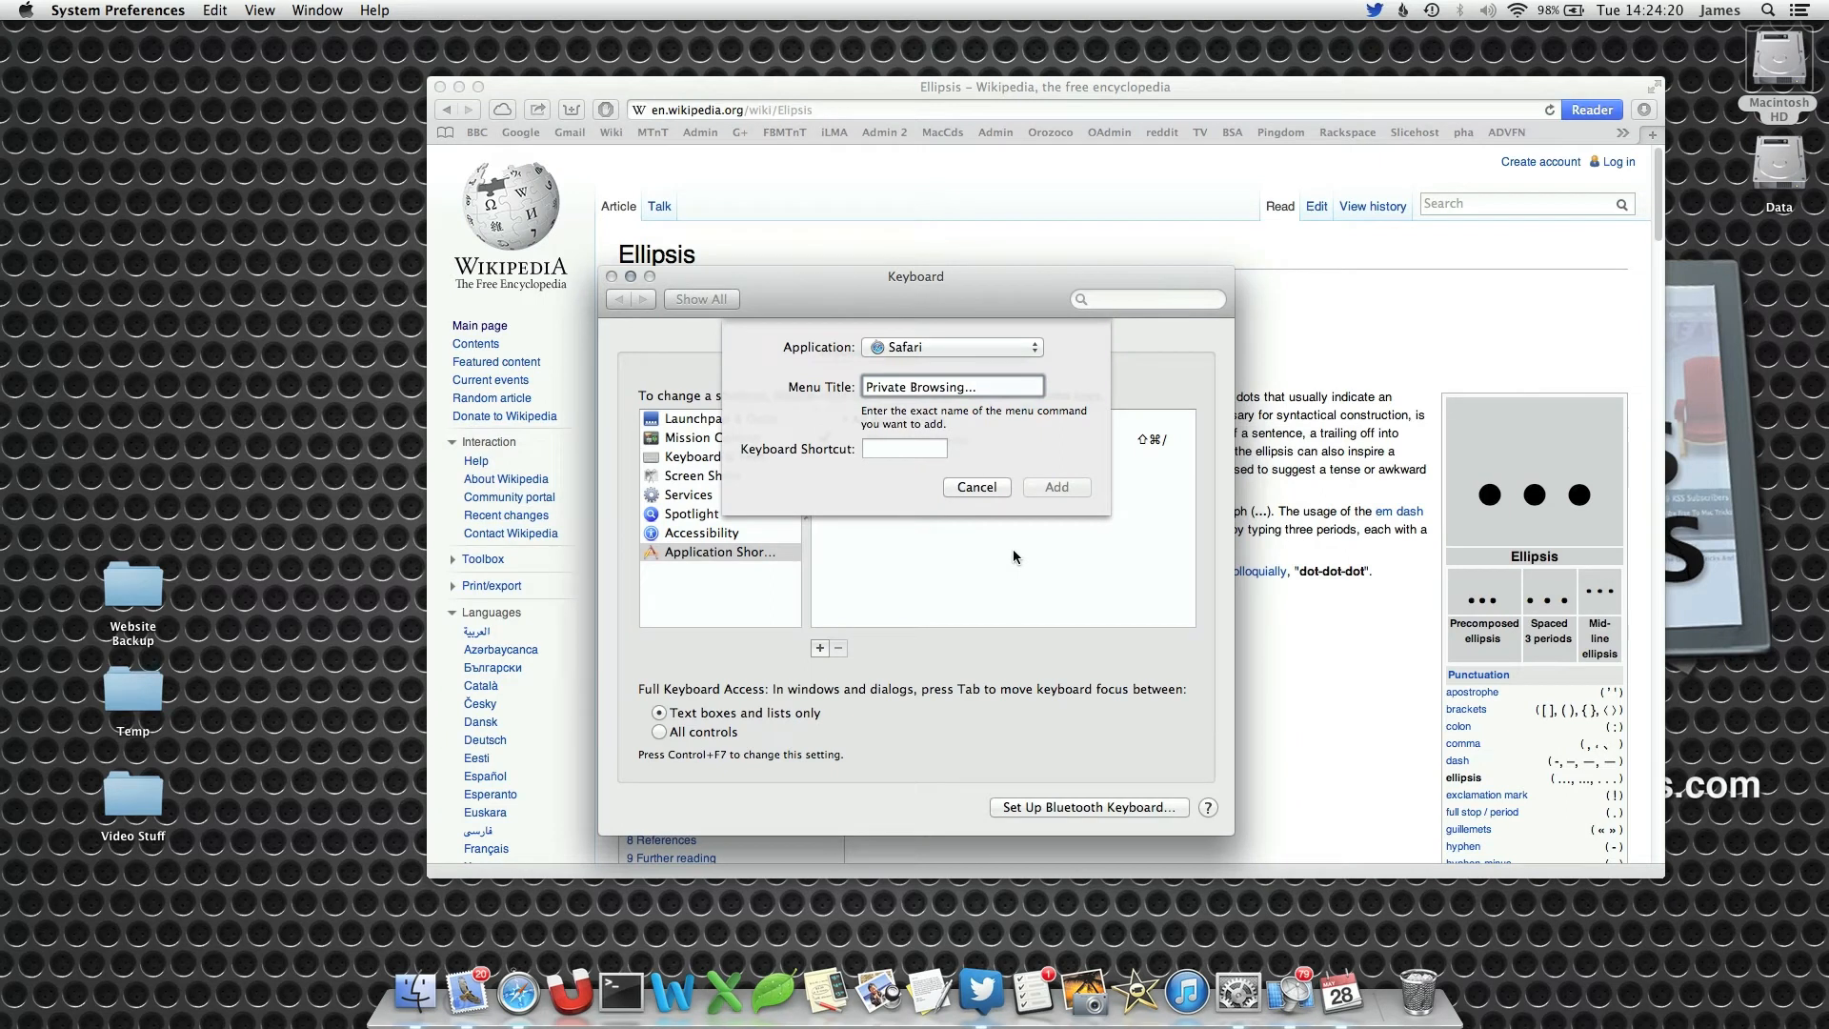
Step: Fix the title to 'Private Browsing…', assign Ctrl-Opt-Cmd-P, and add the shortcut
key(Backspace)
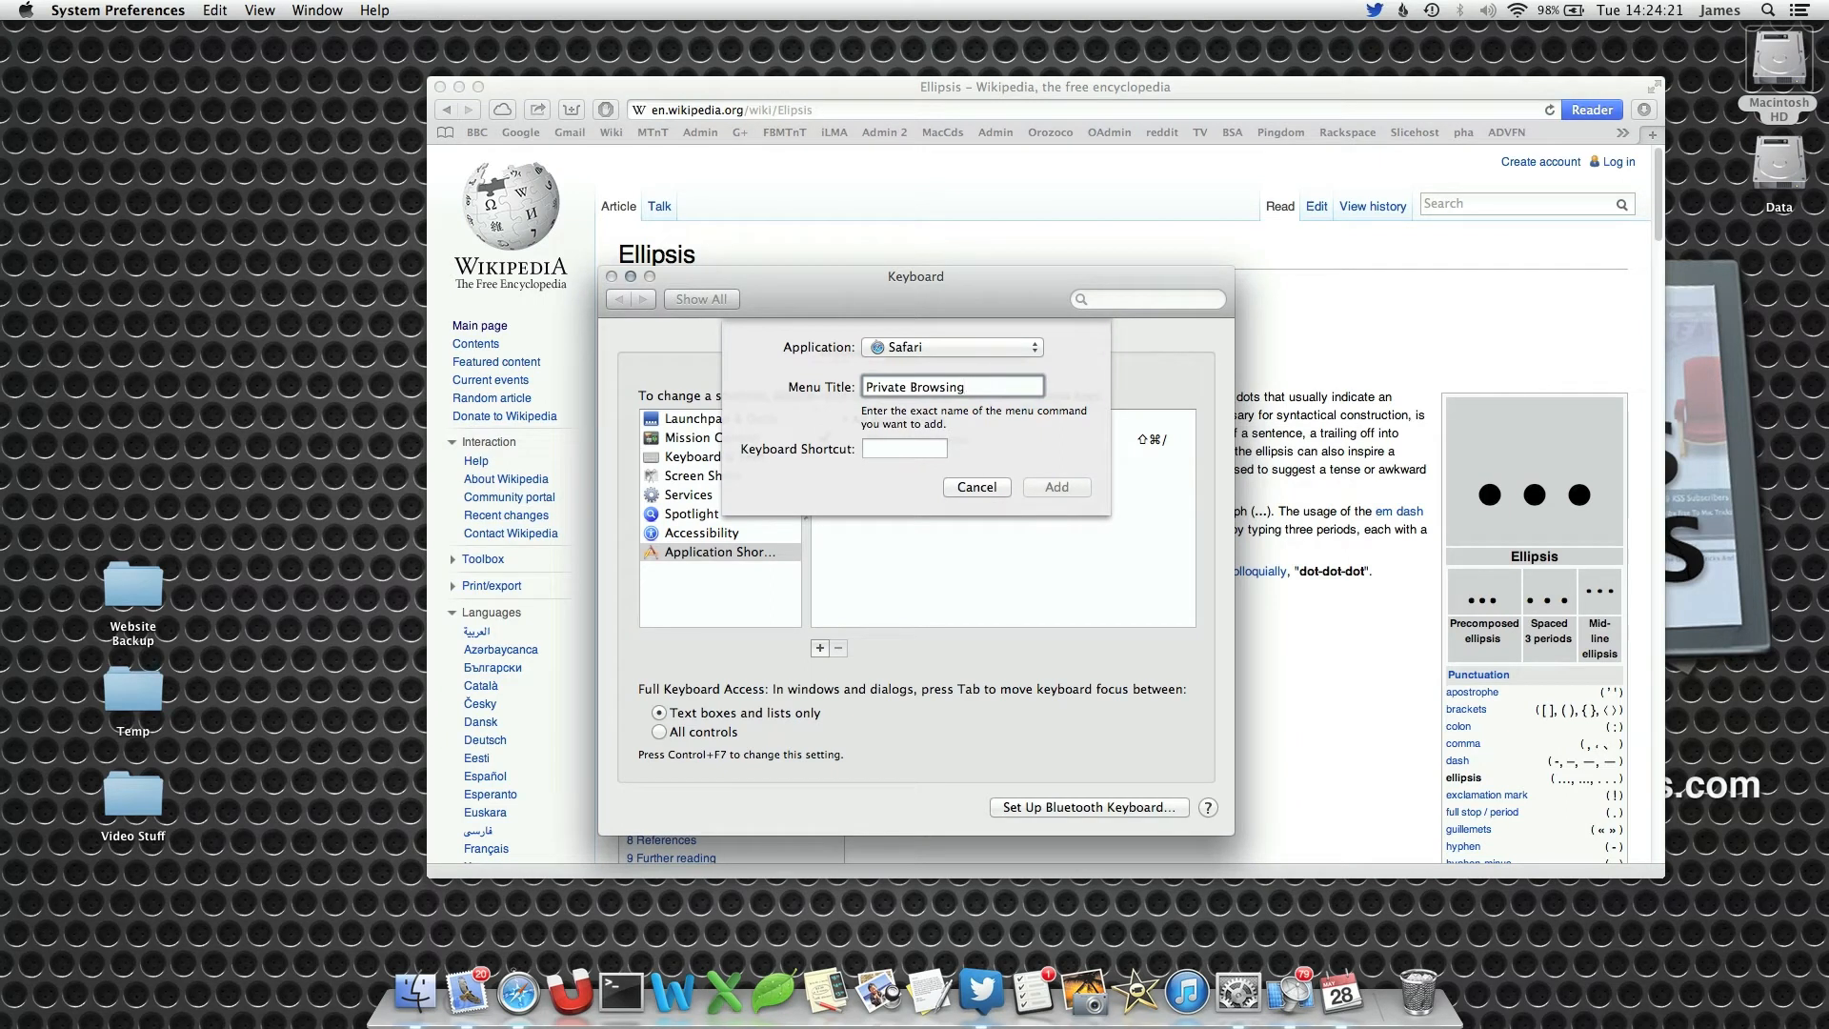
text(...)
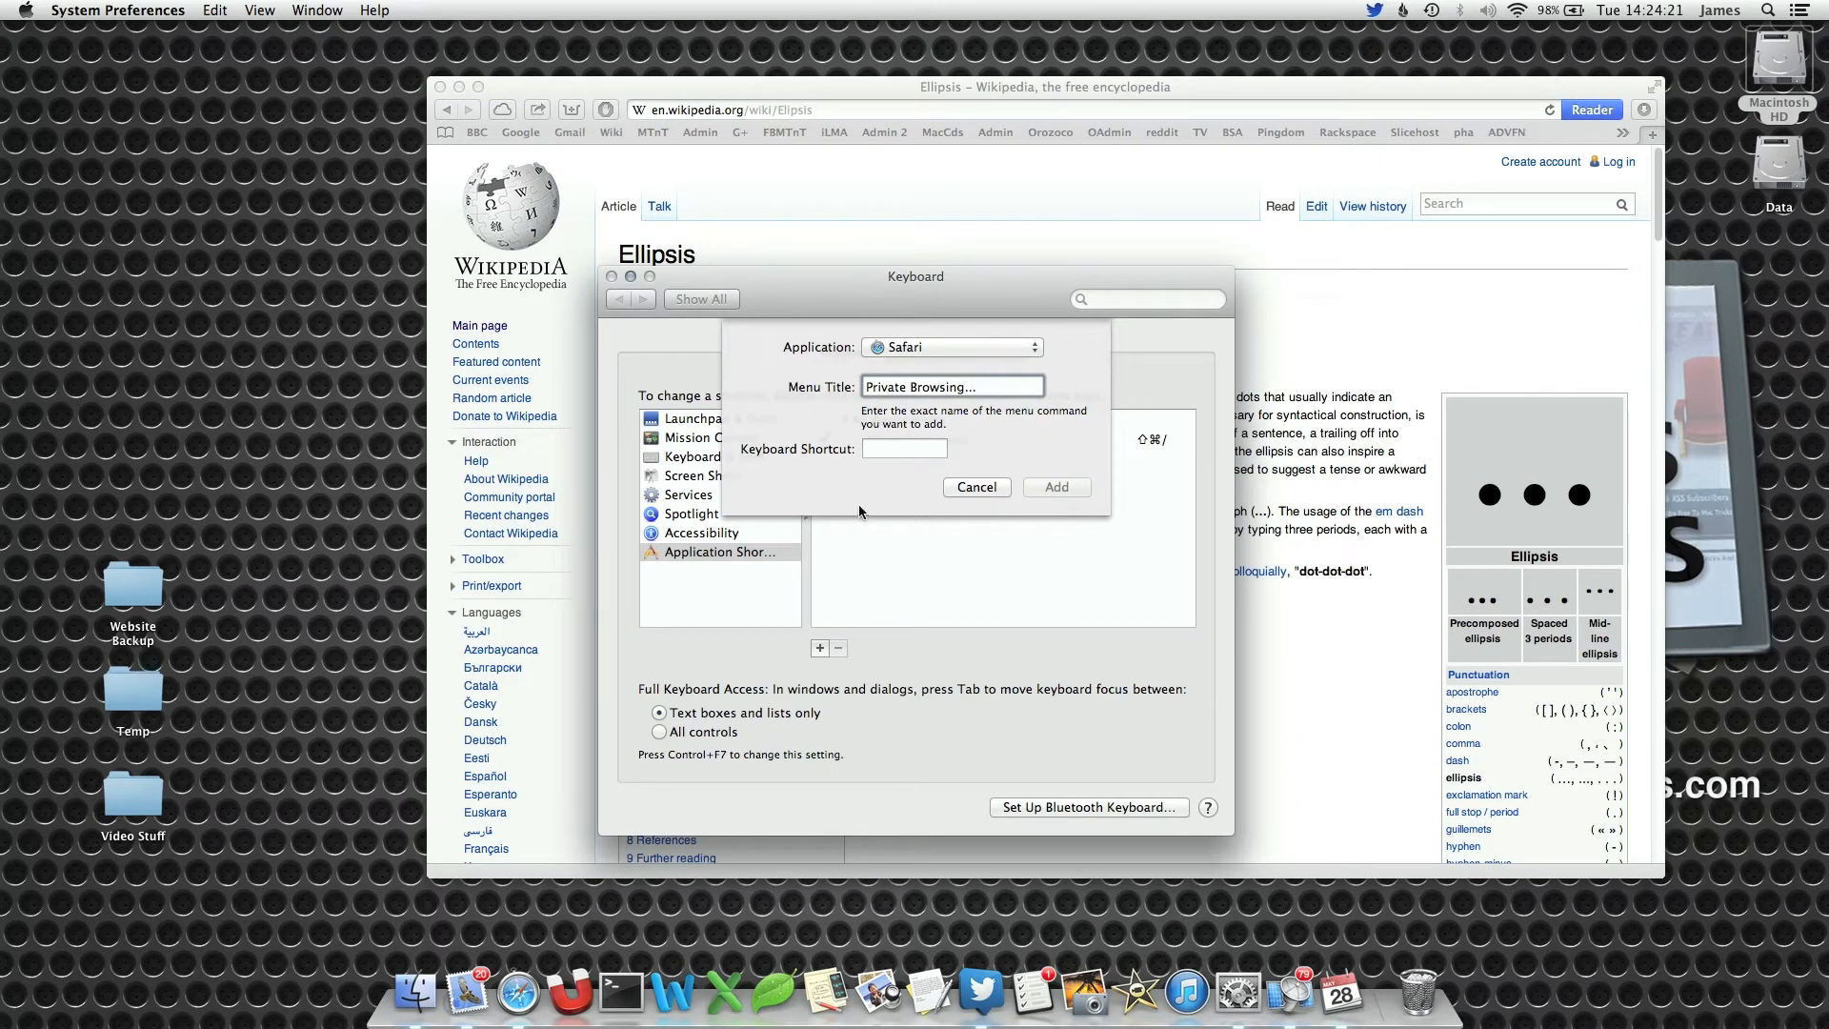
click(903, 450)
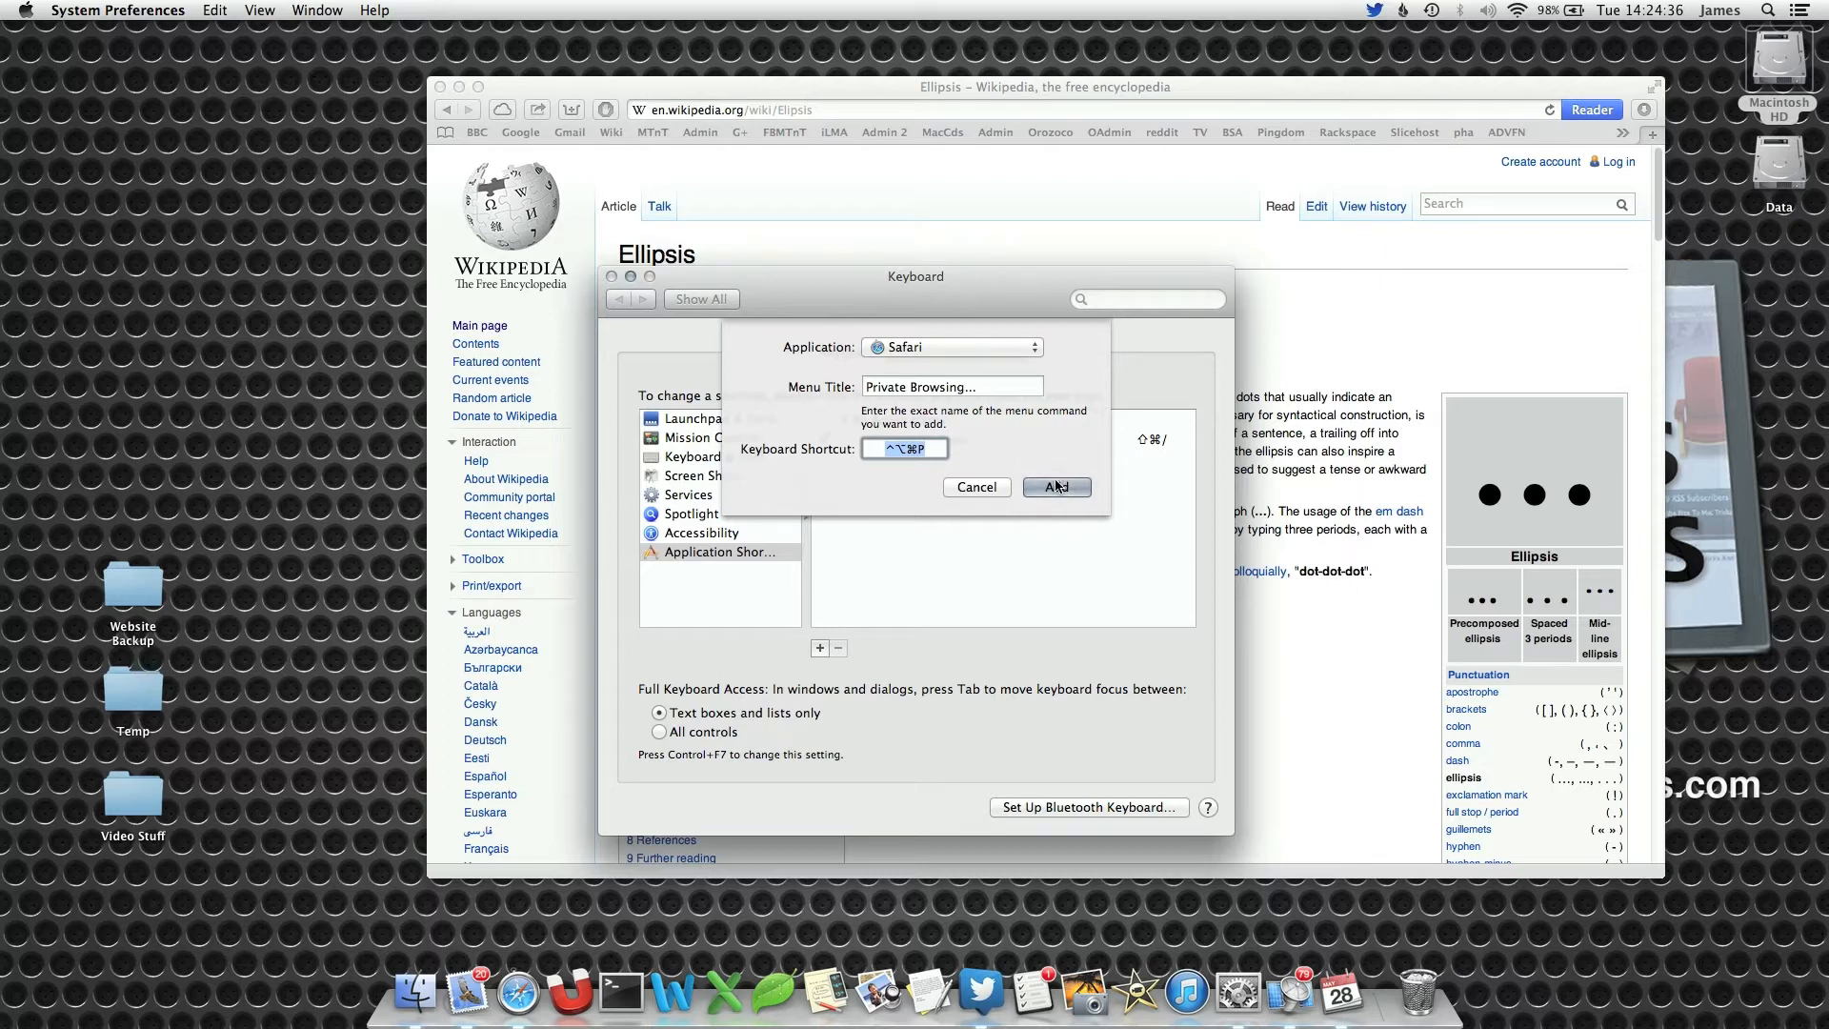
click(1054, 487)
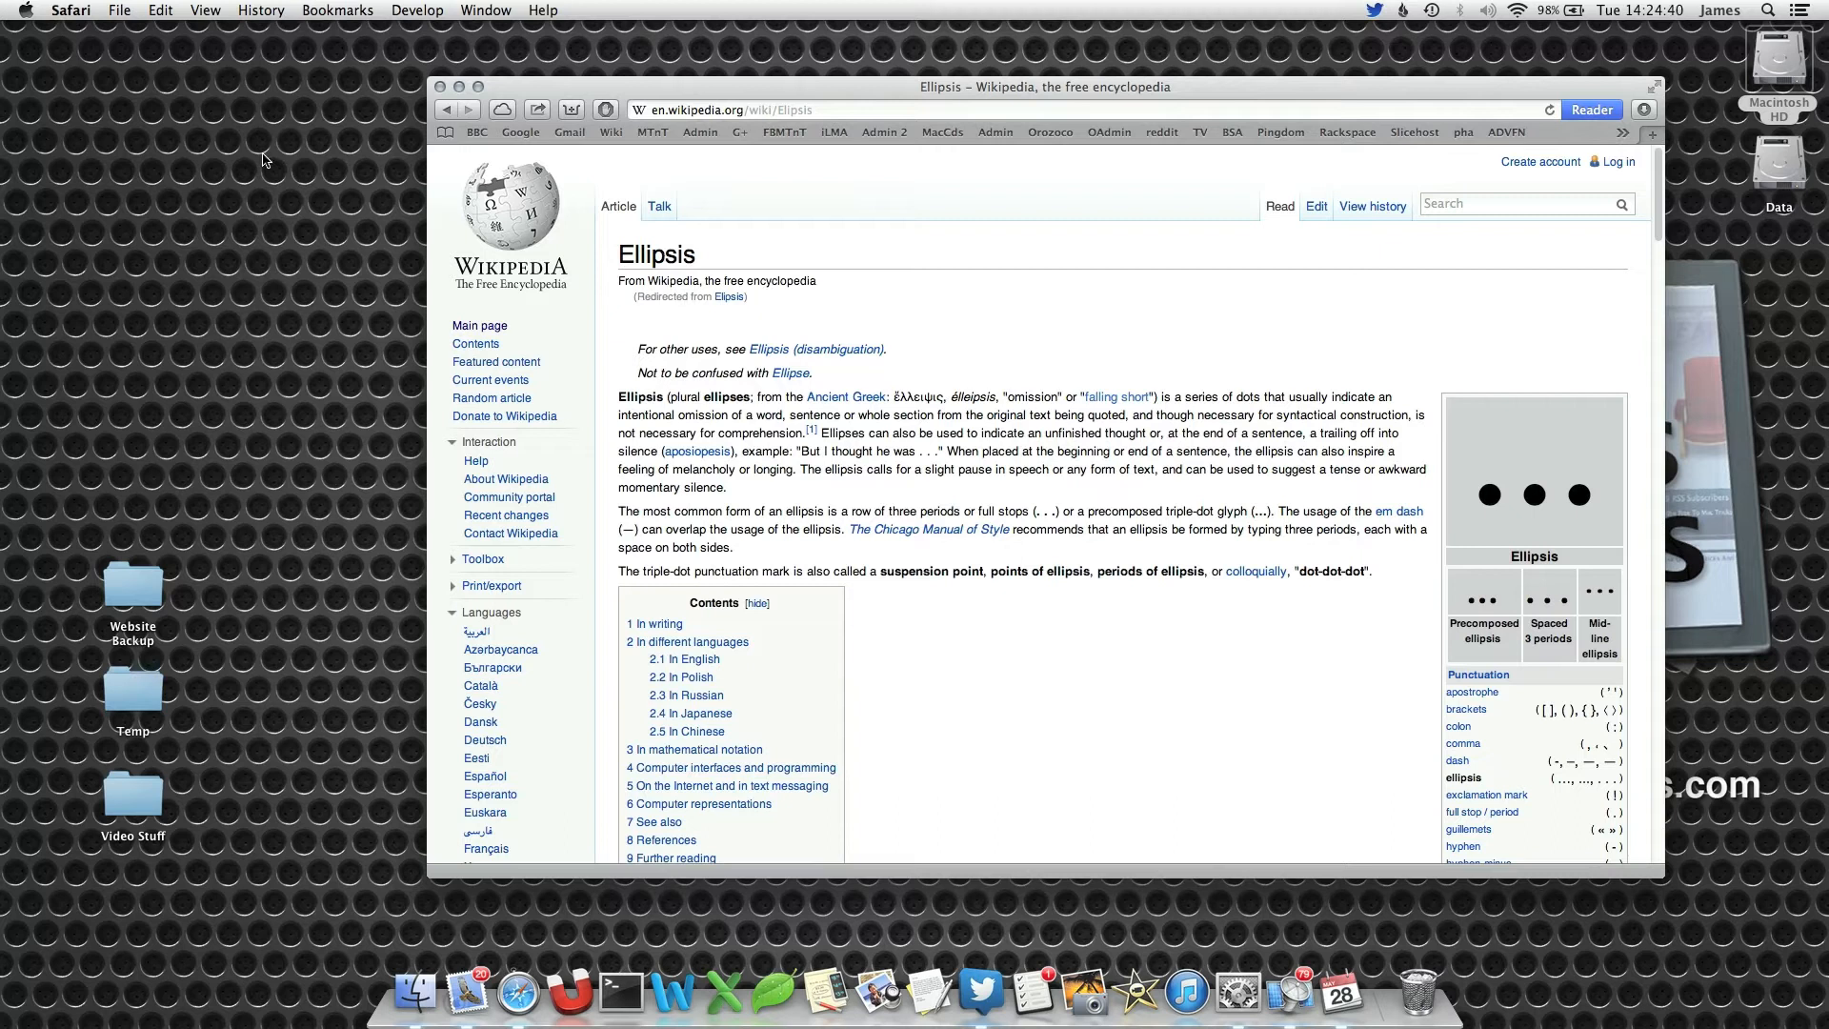
click(70, 9)
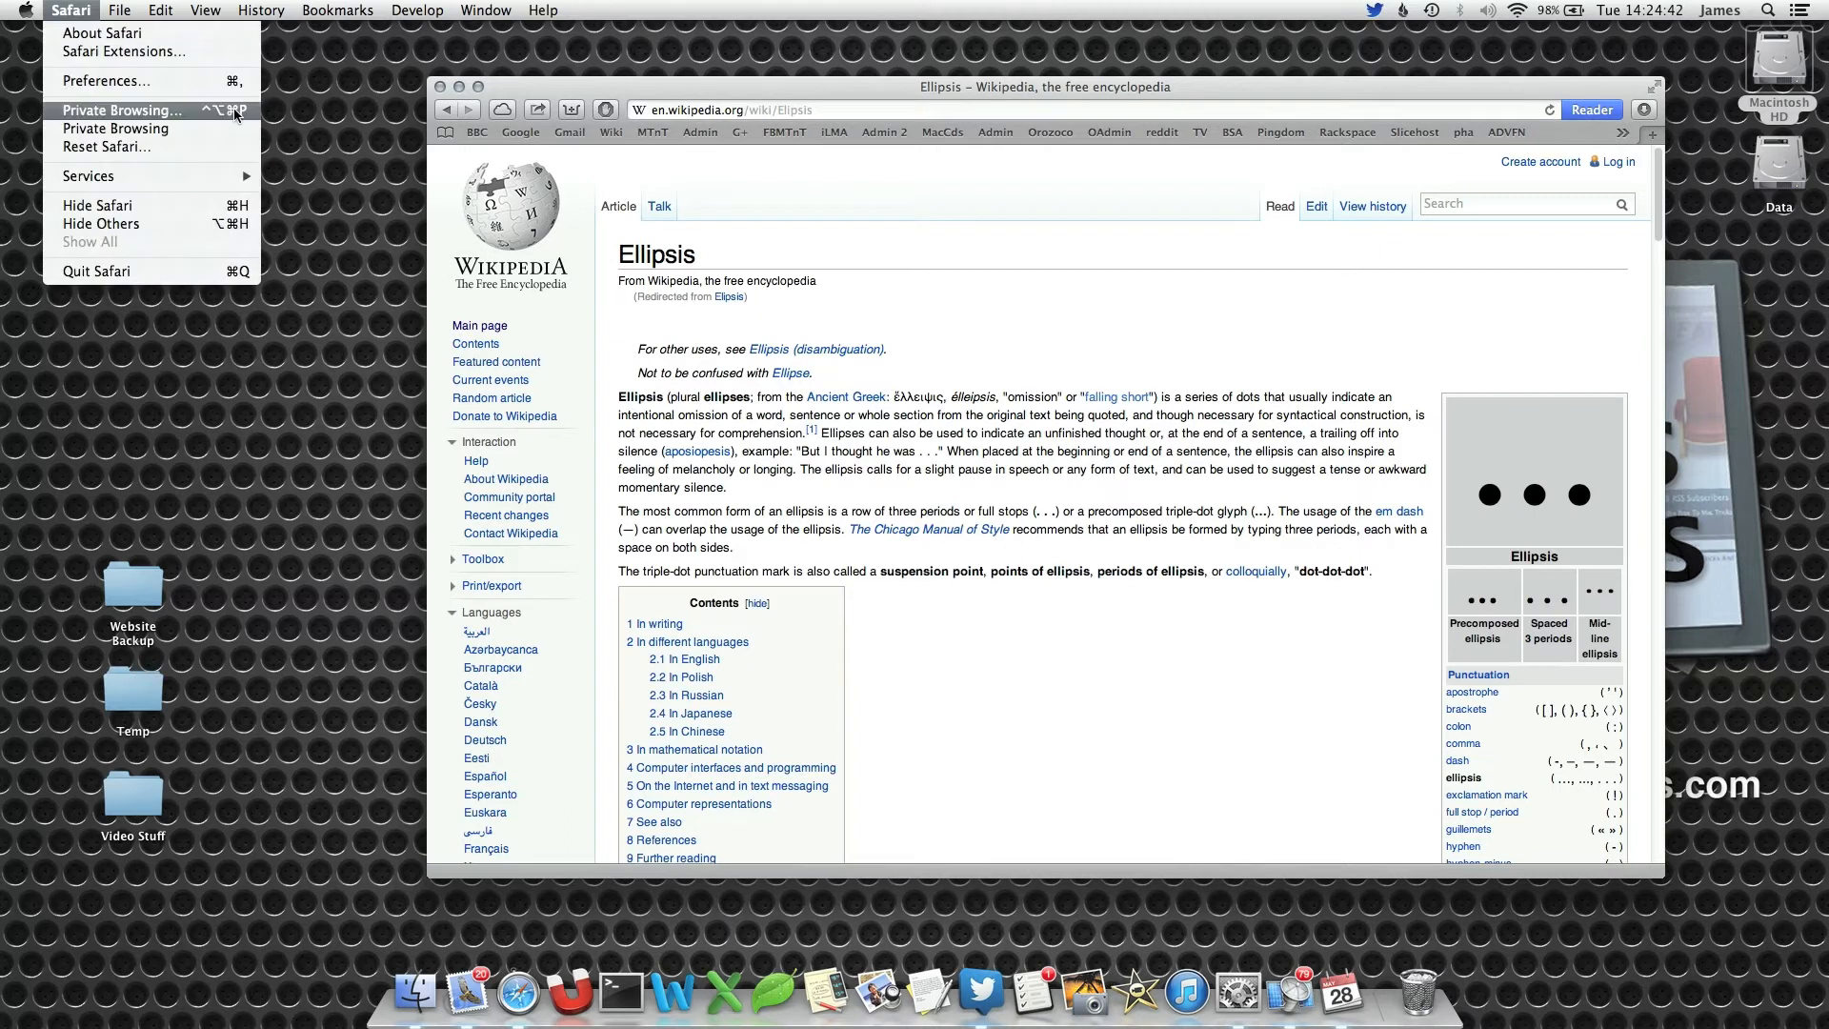
mouse_move(183, 112)
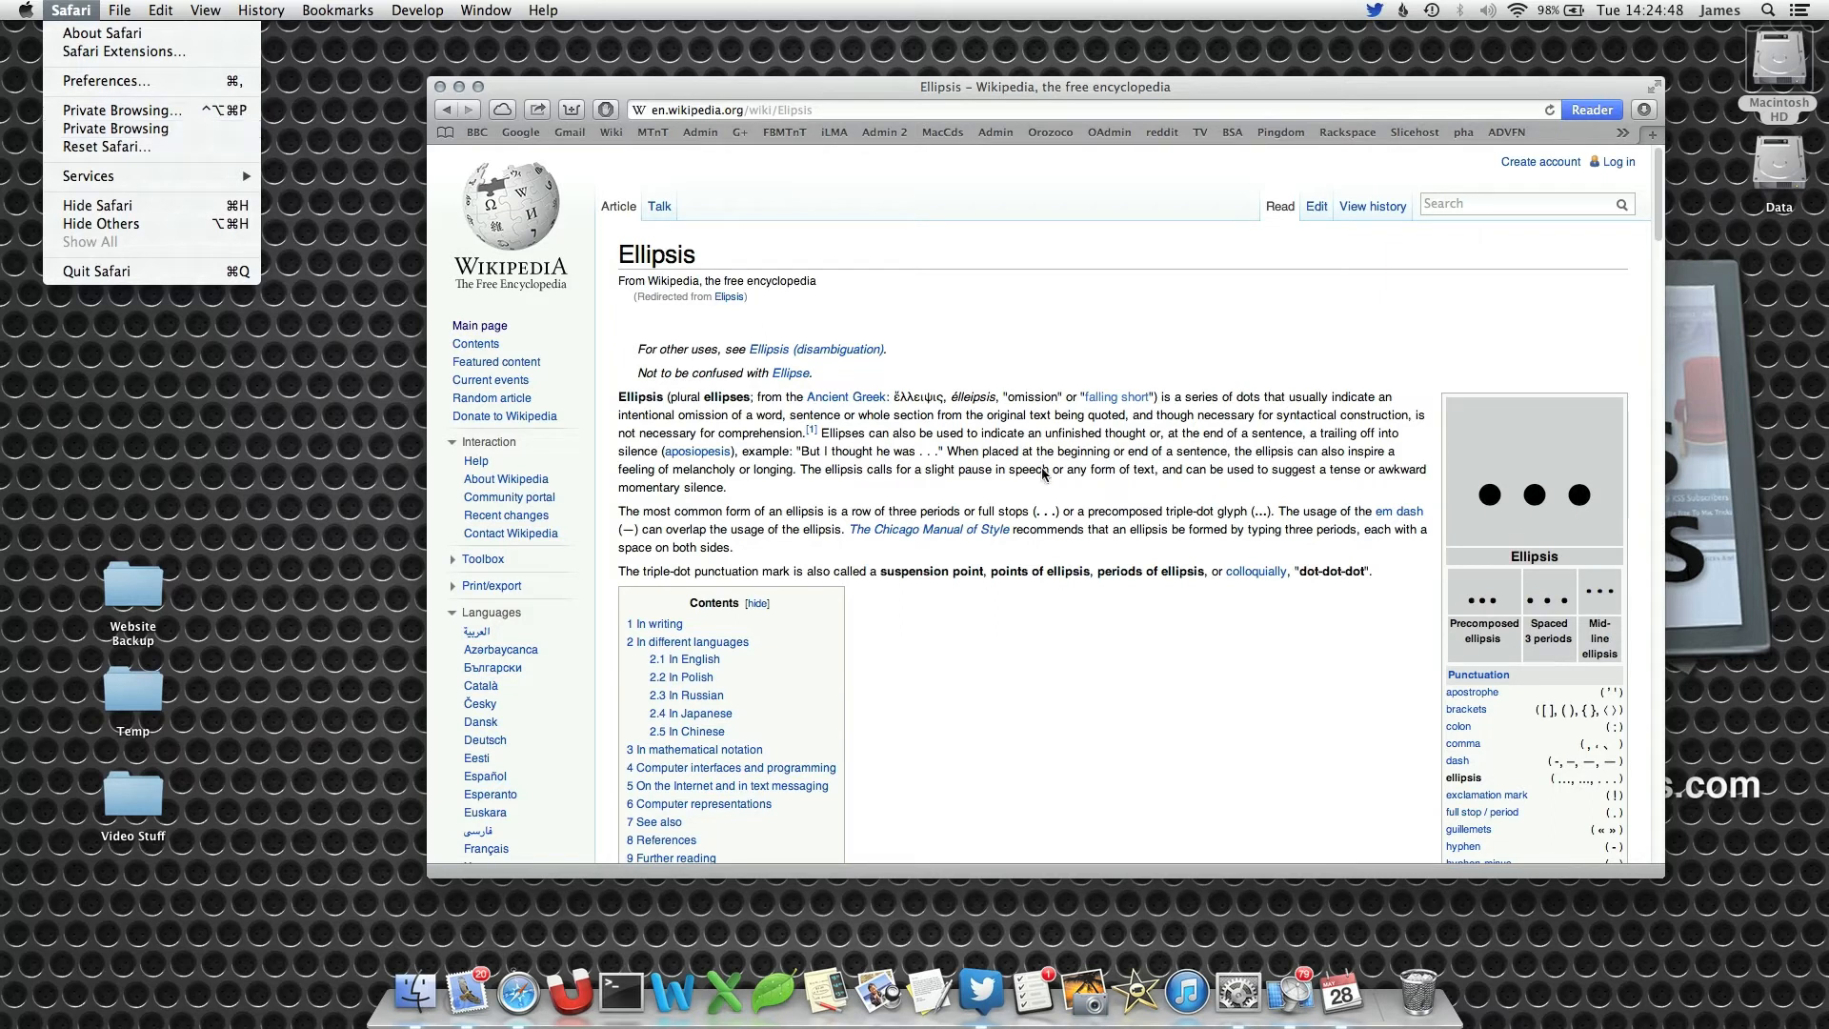
click(122, 110)
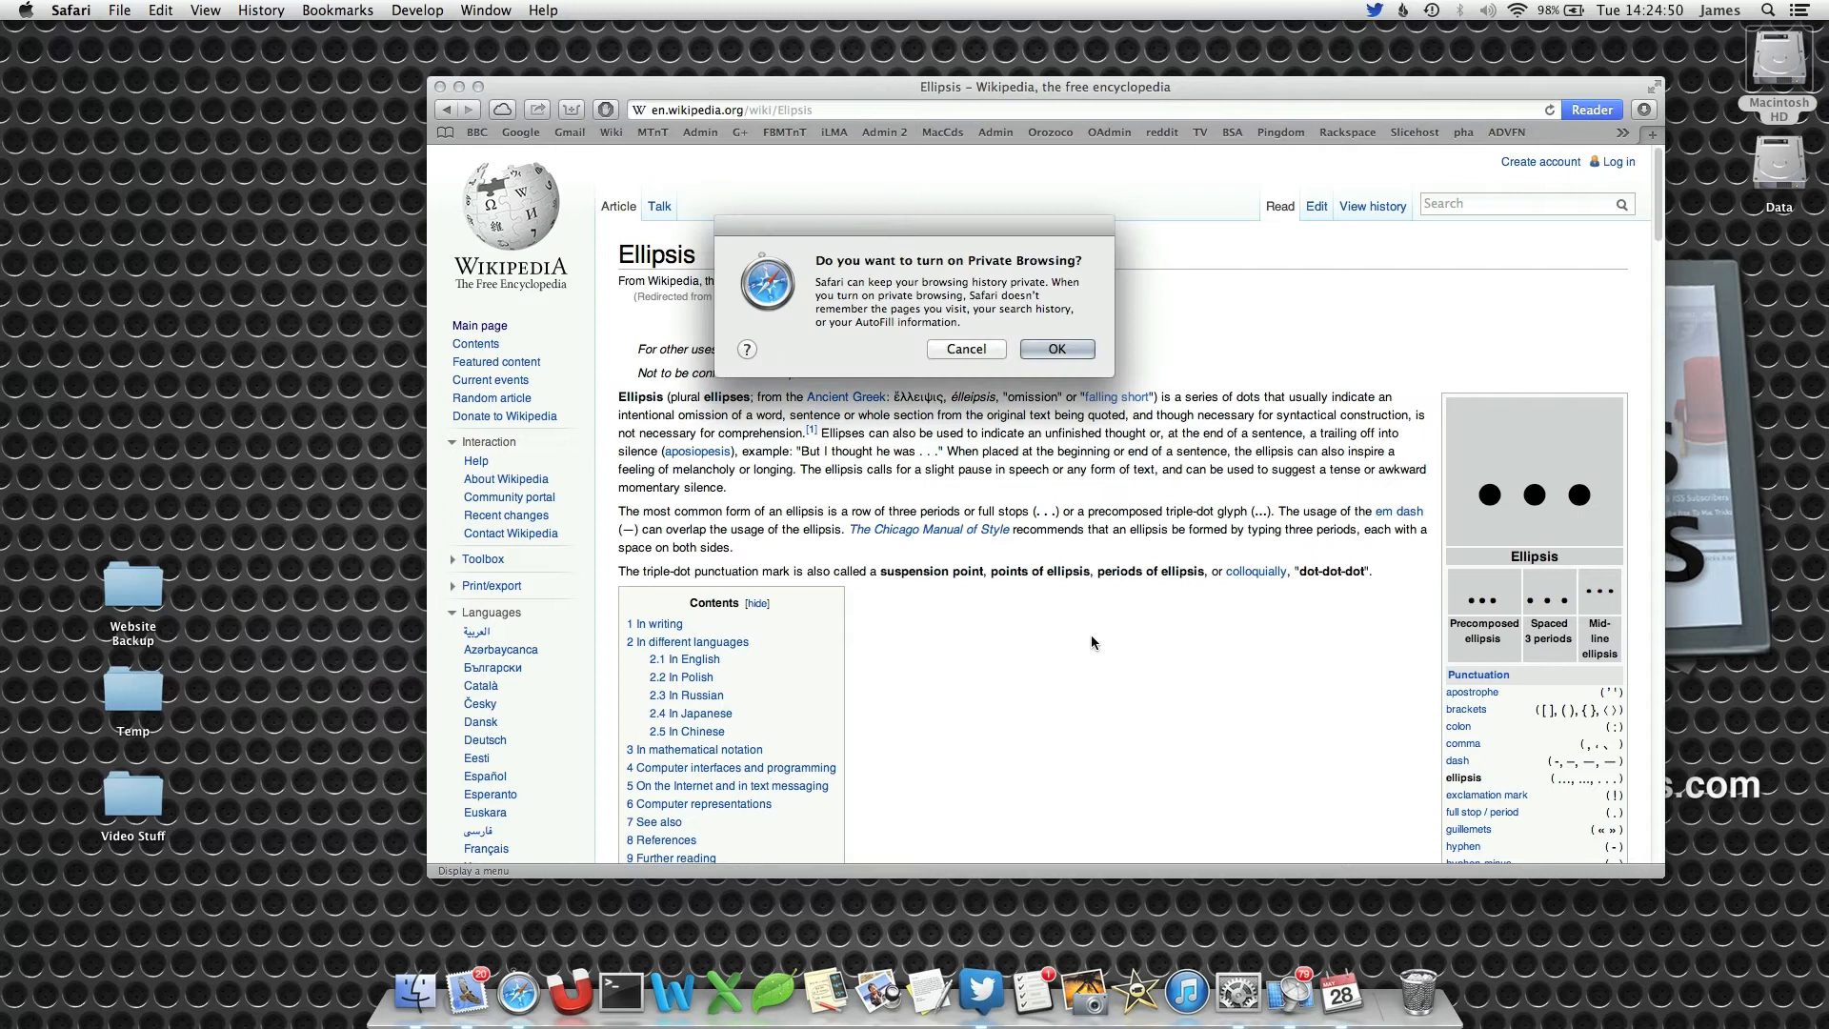
click(964, 348)
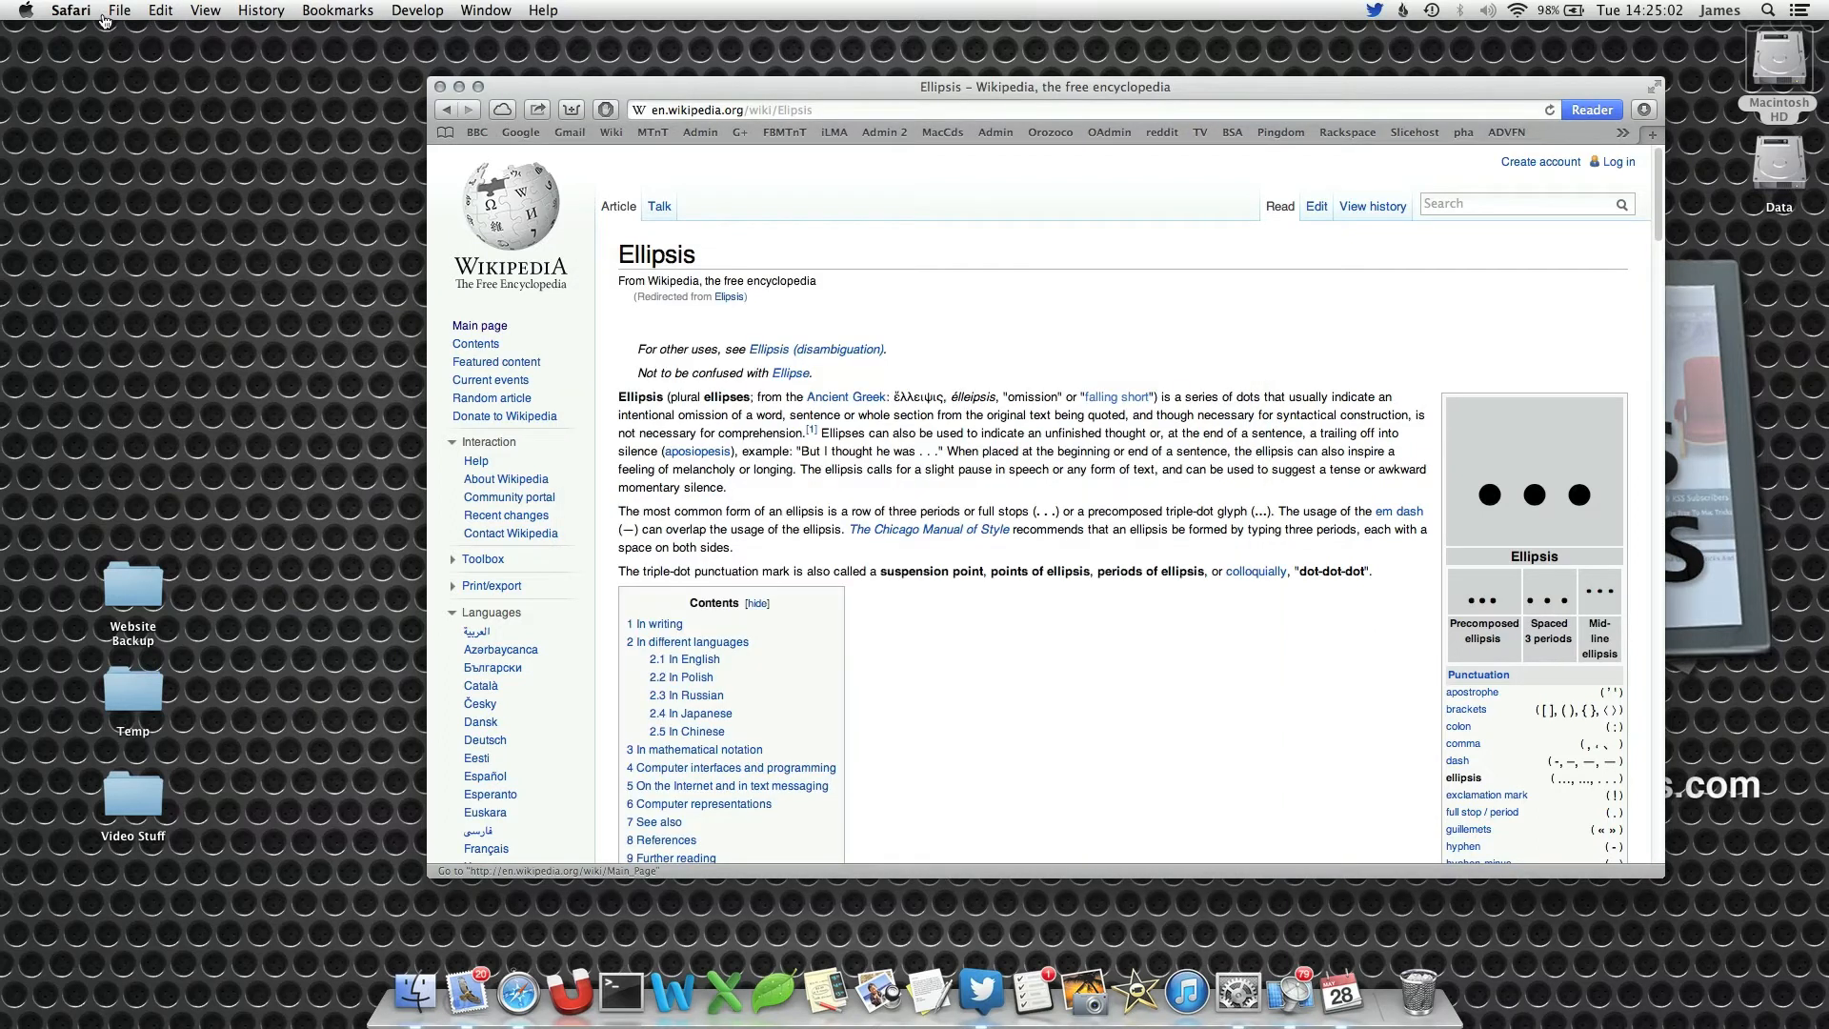
click(70, 11)
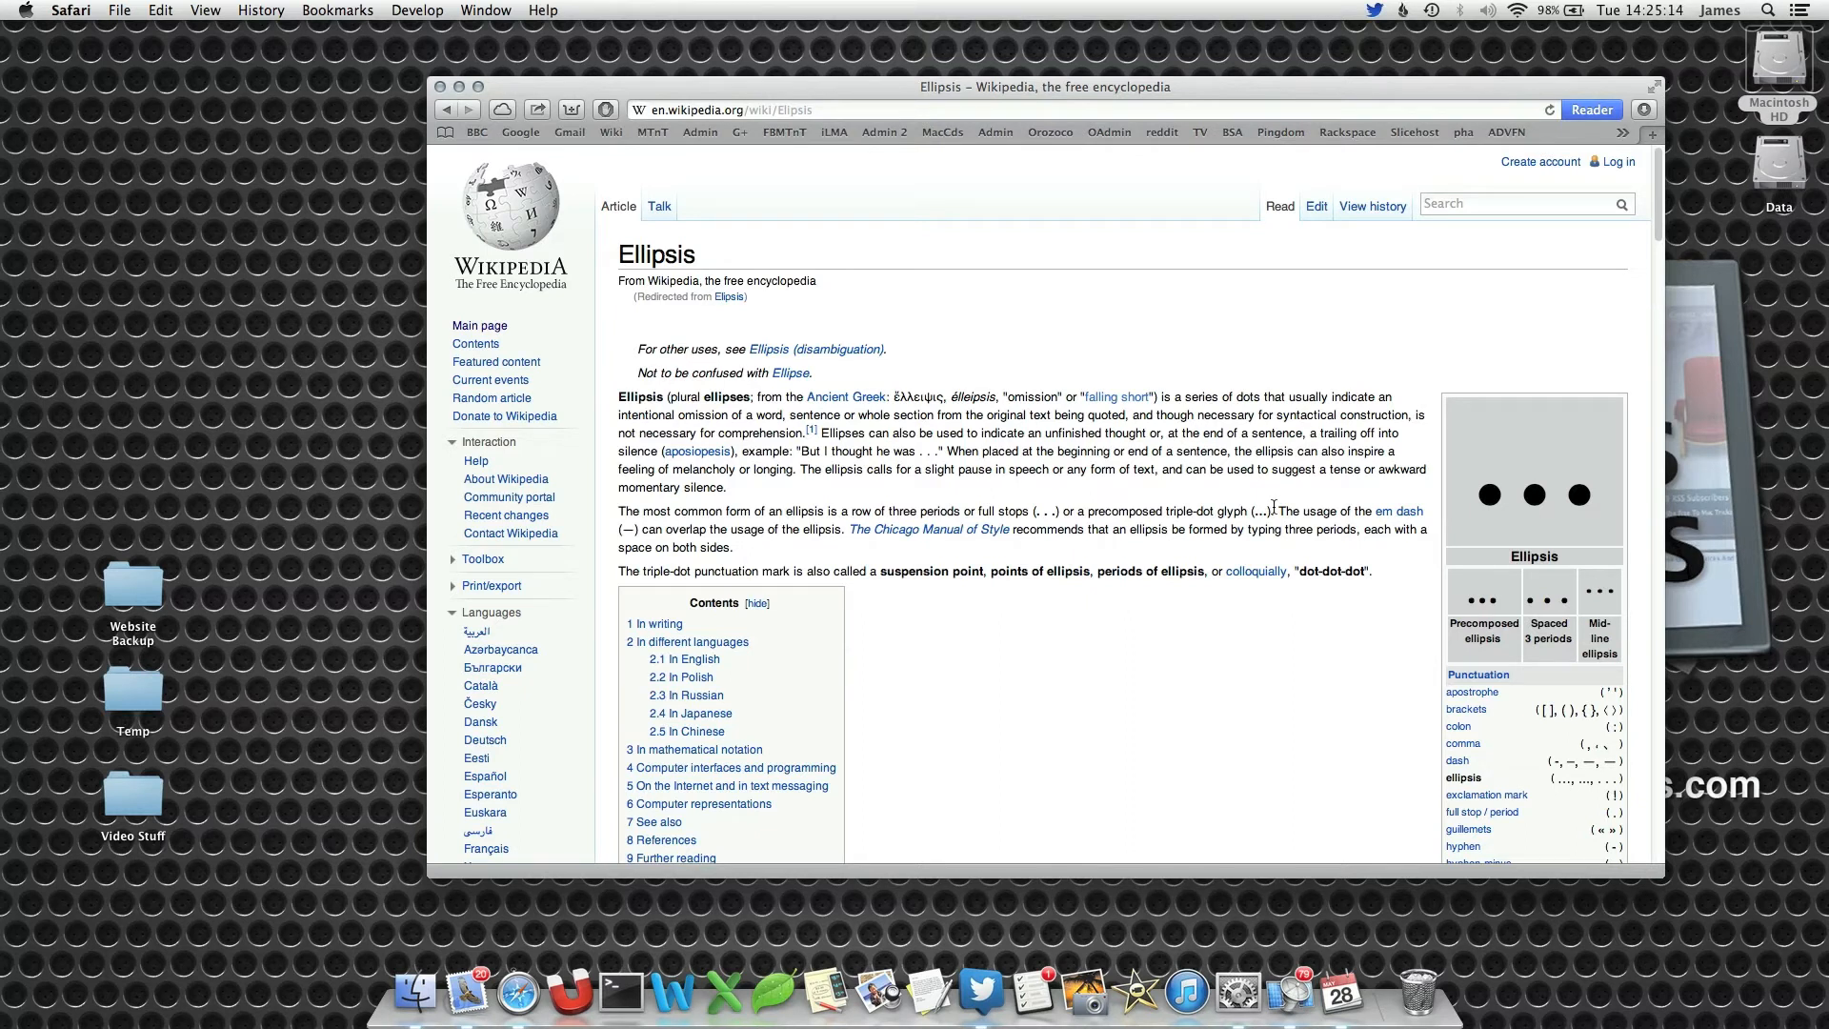
mouse_move(980, 512)
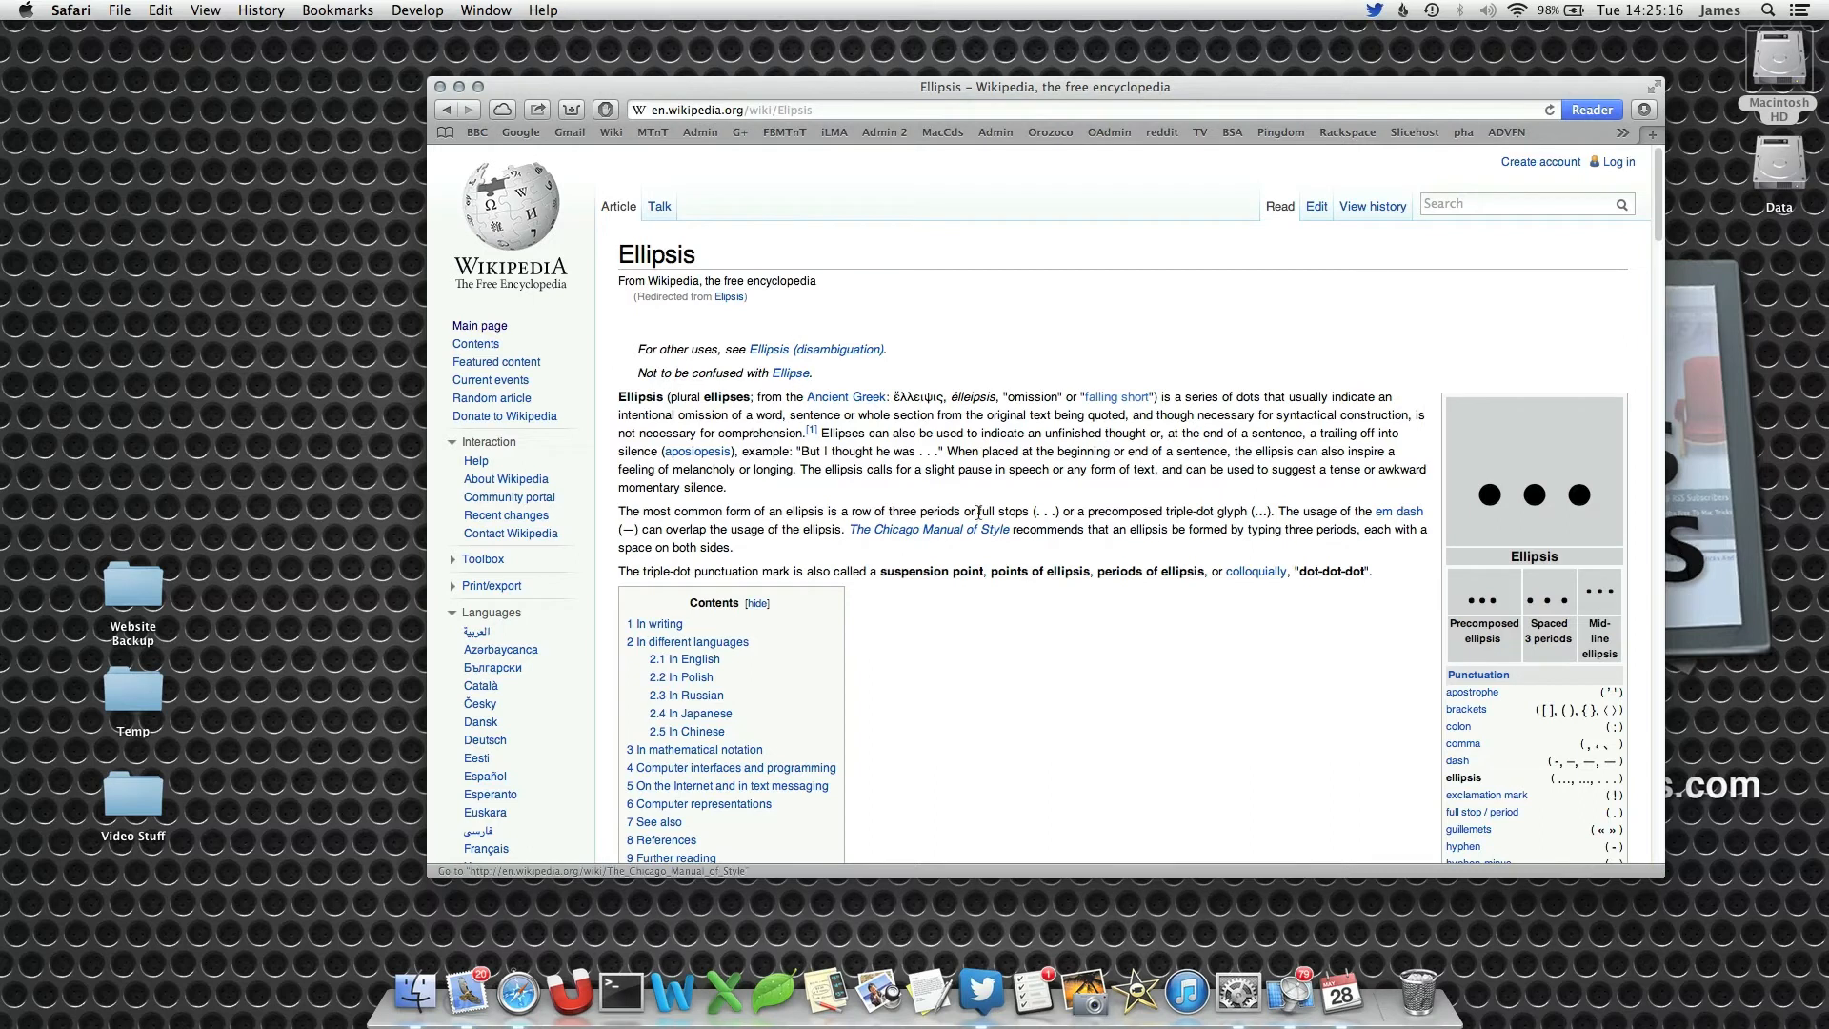
mouse_move(1151, 831)
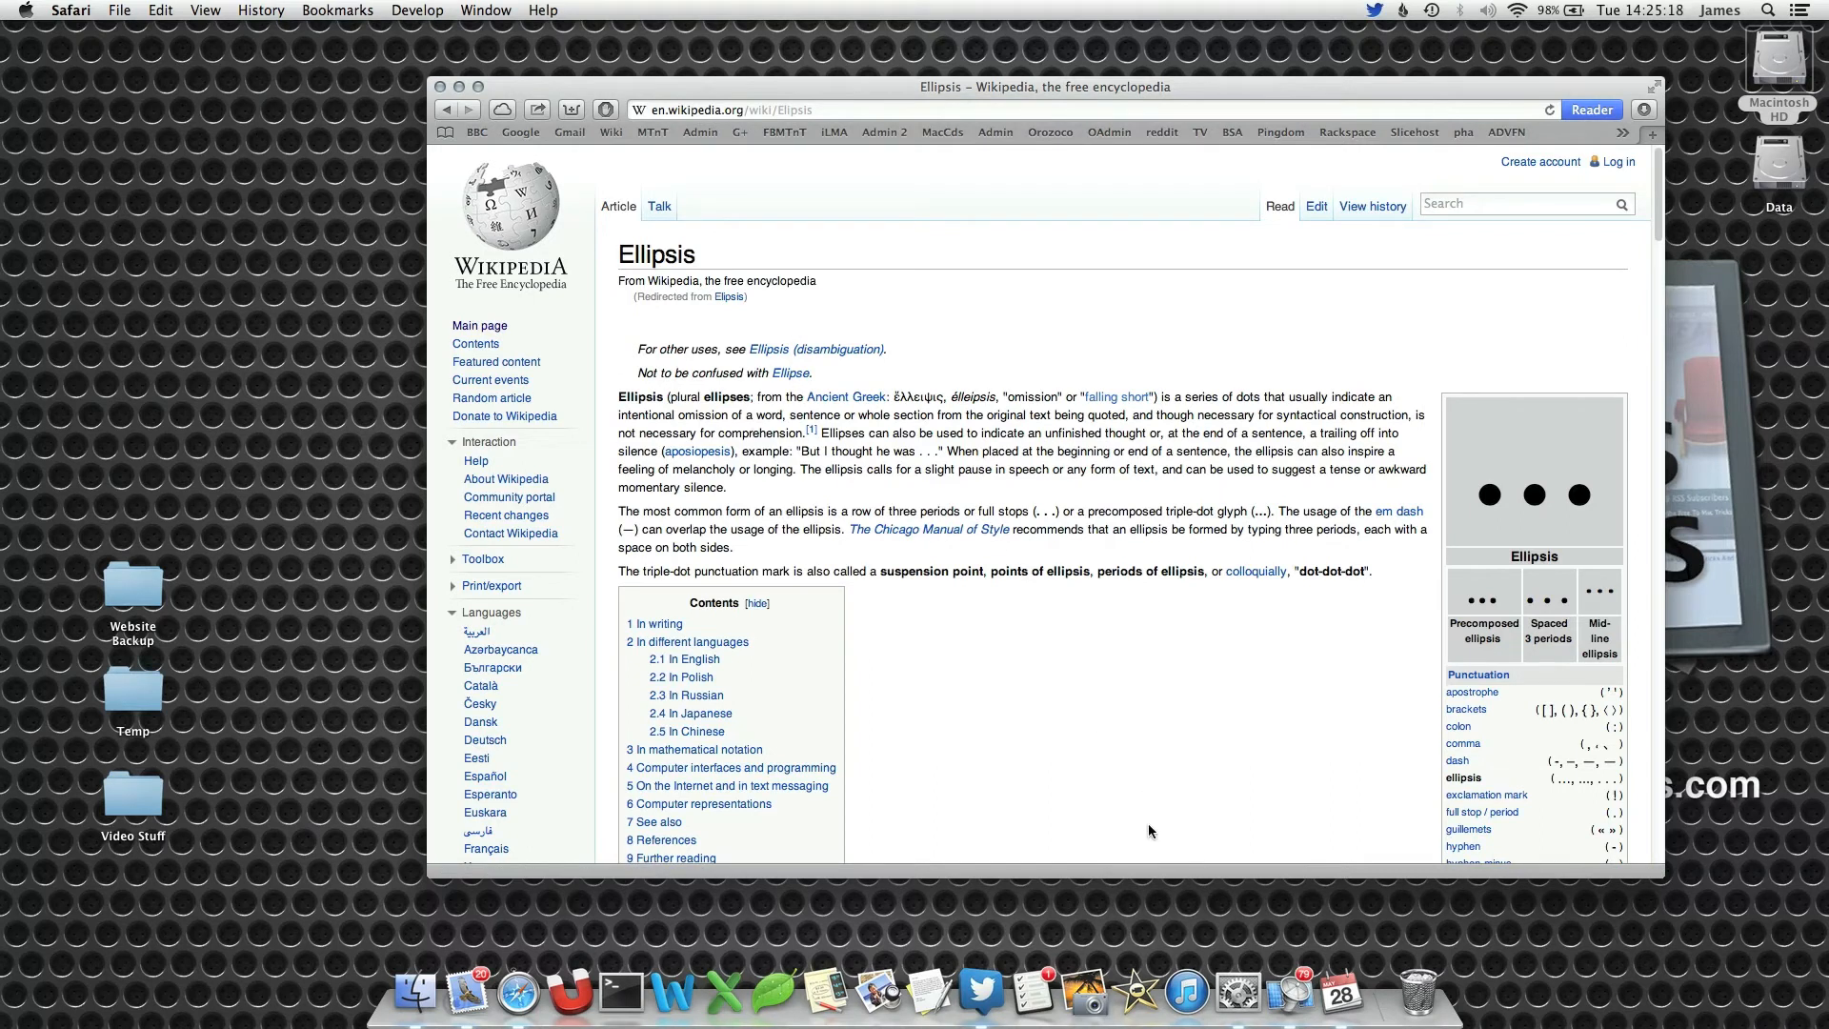
click(1255, 964)
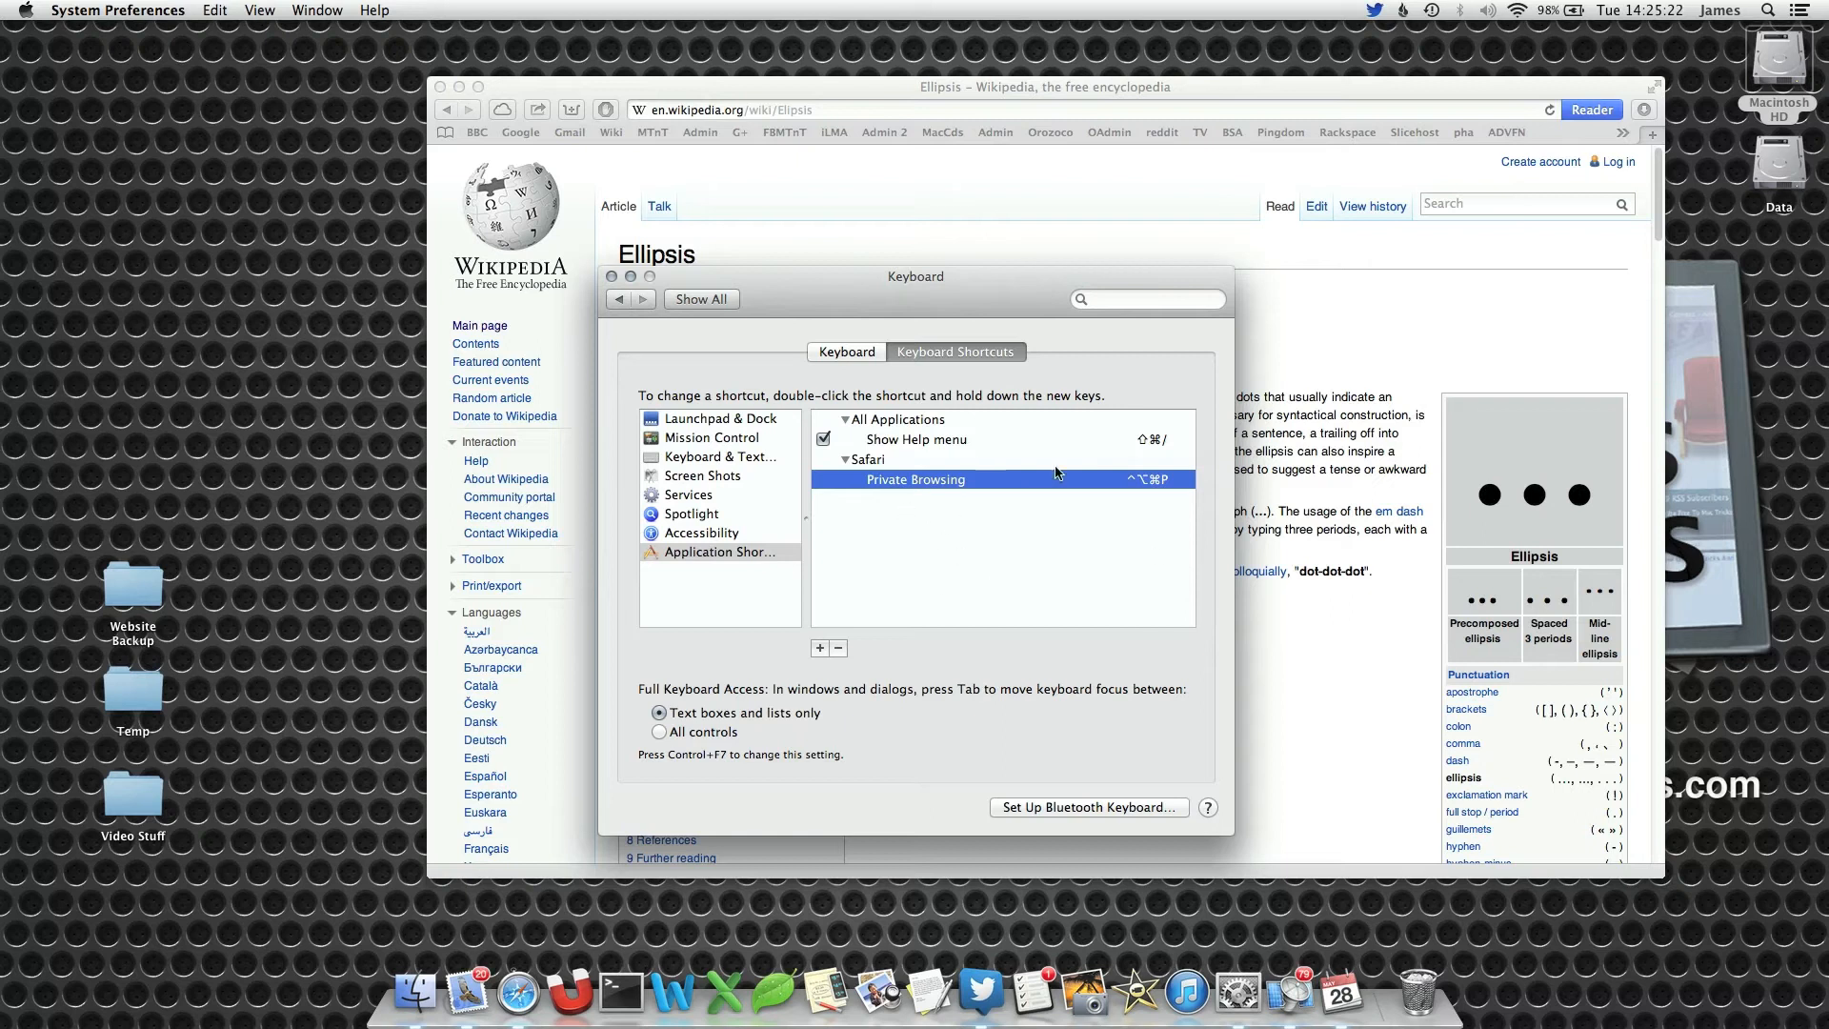
Step: Delete Safari's Private Browsing shortcut entry and verify the menu shows no shortcut
double_click(1147, 480)
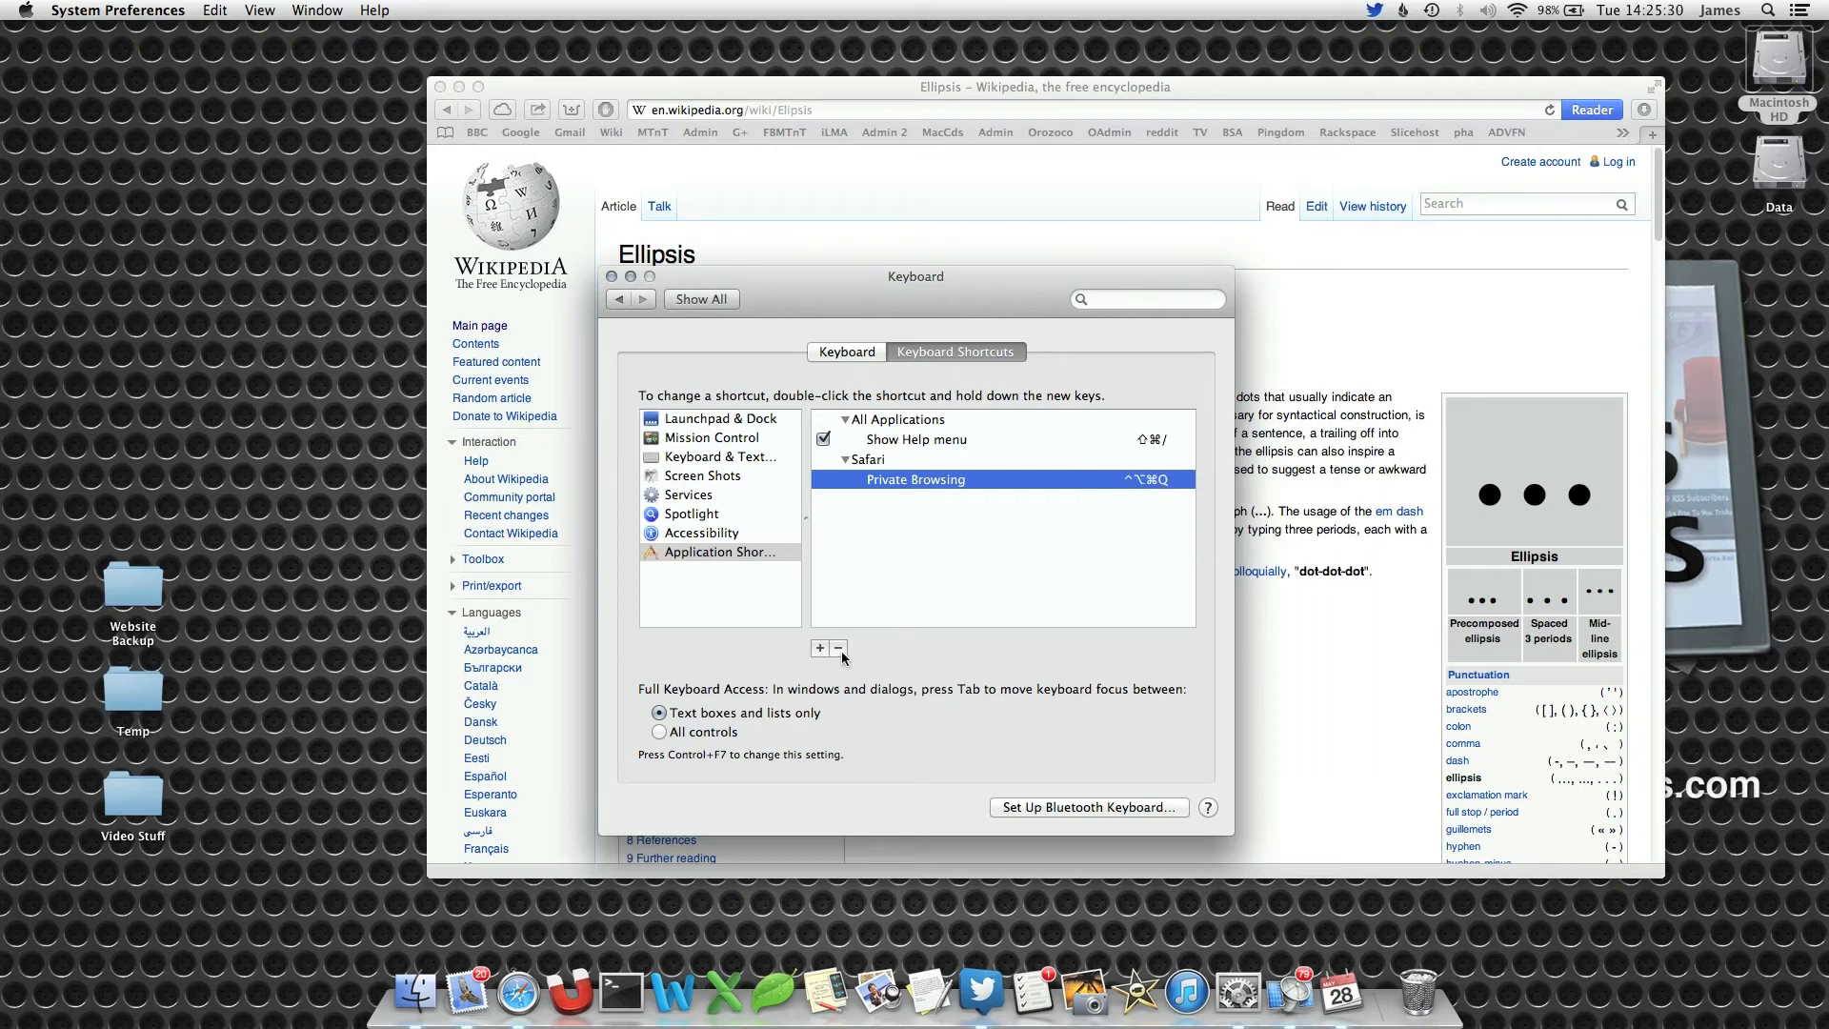
click(839, 647)
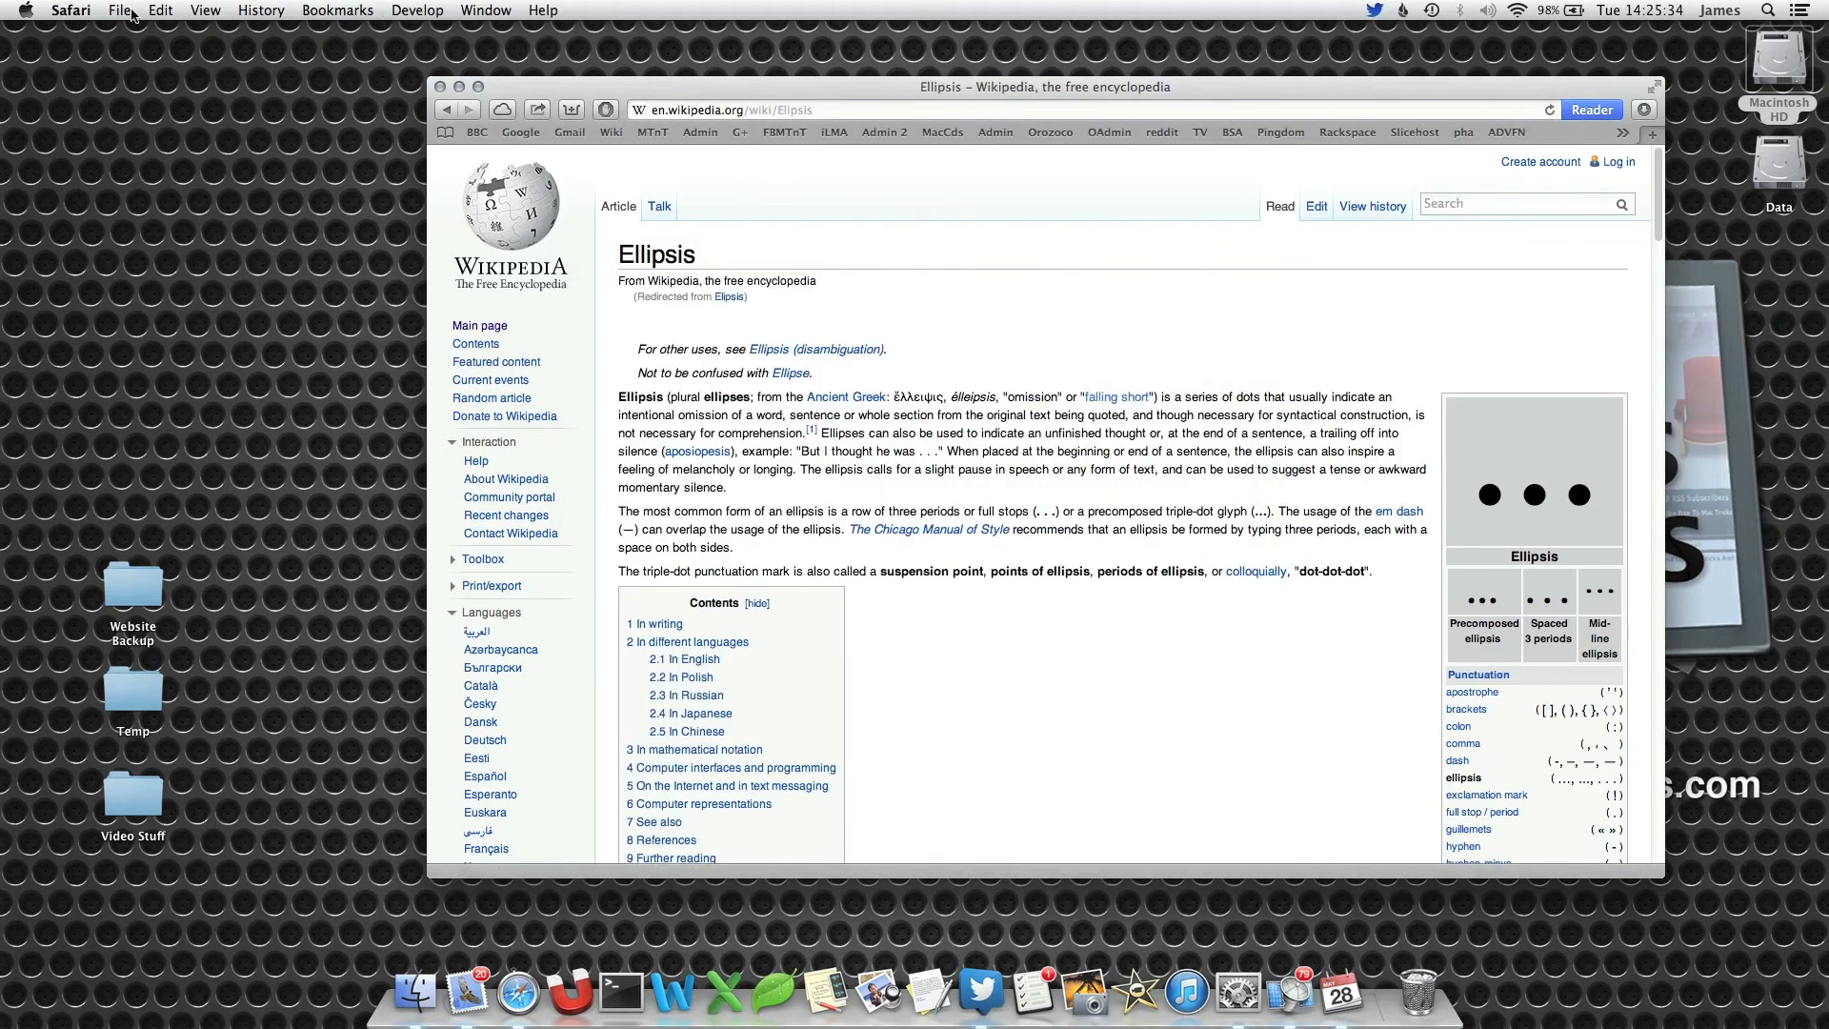
click(71, 9)
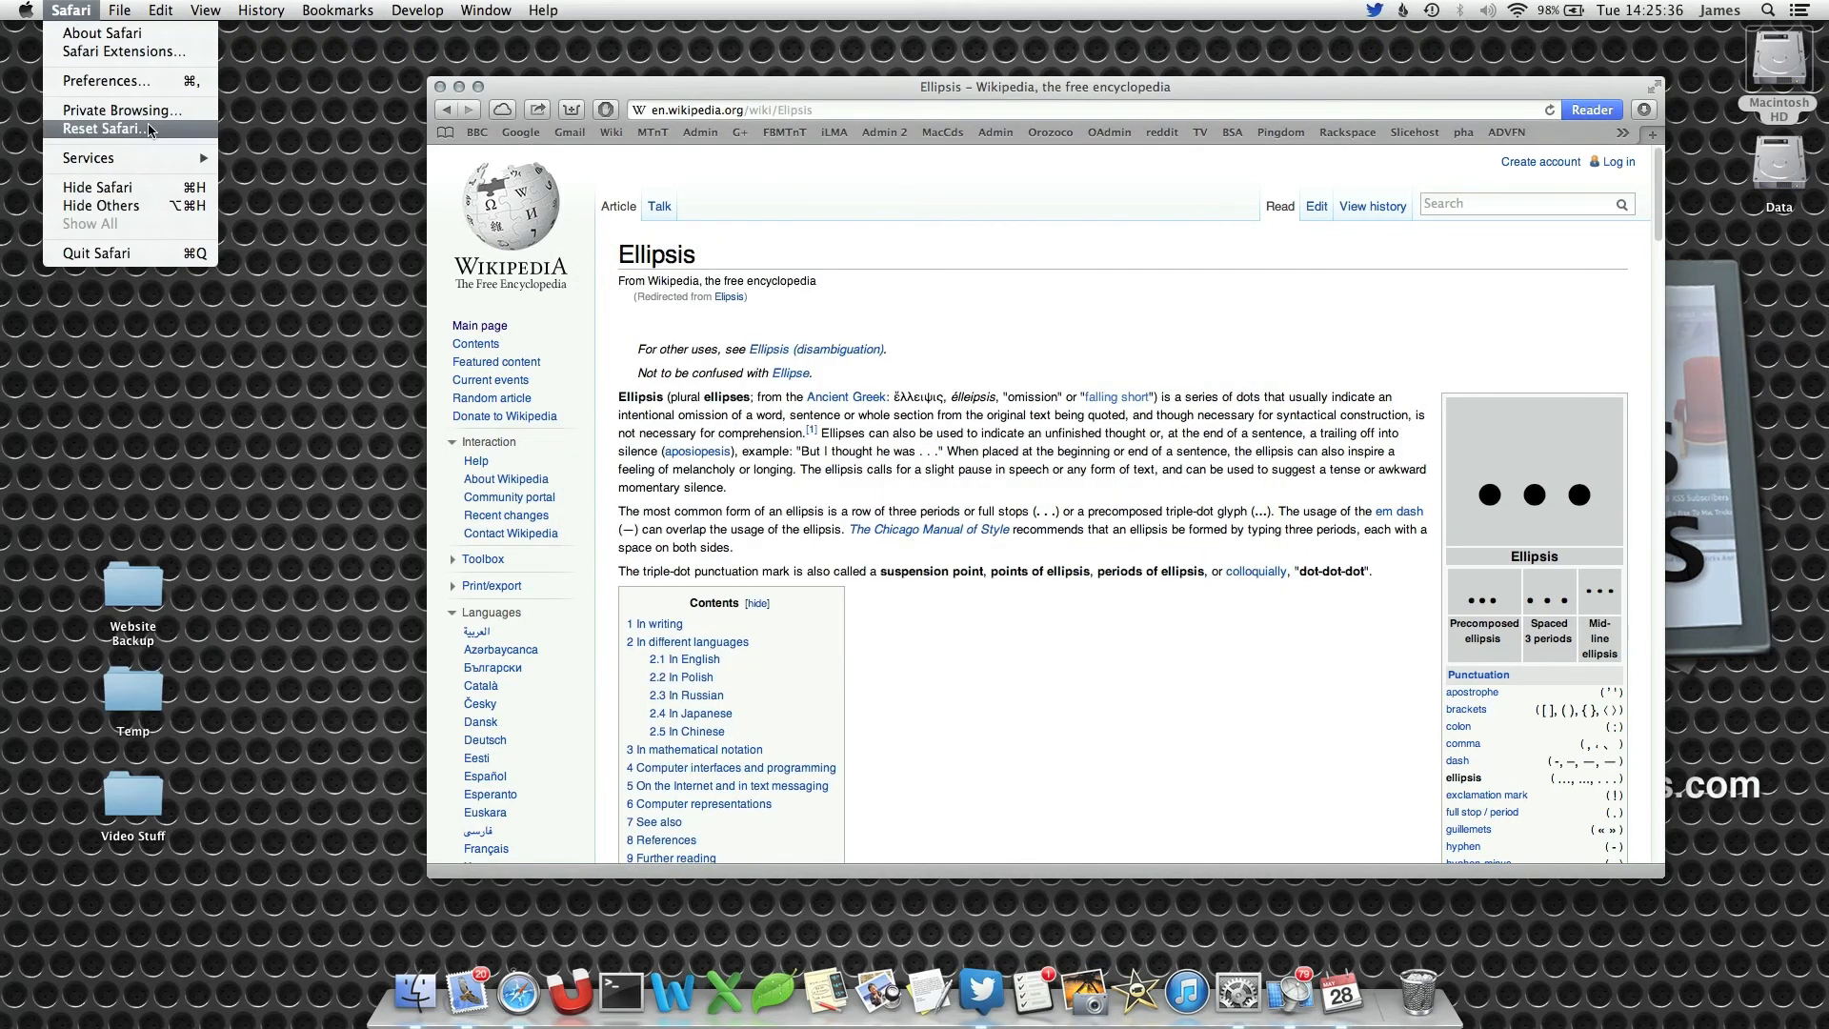